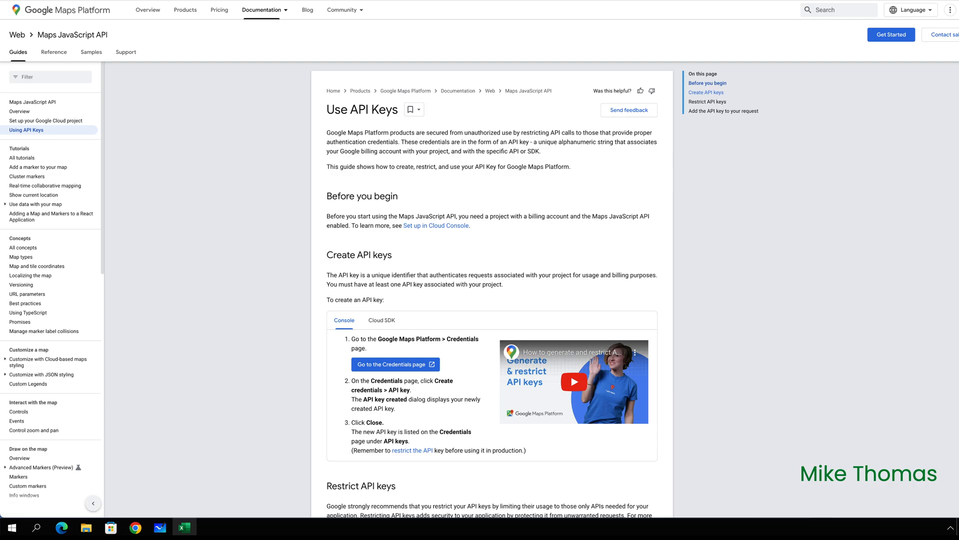
Switch from the browser to the calculate-distance workbook in Excel
left_click(183, 527)
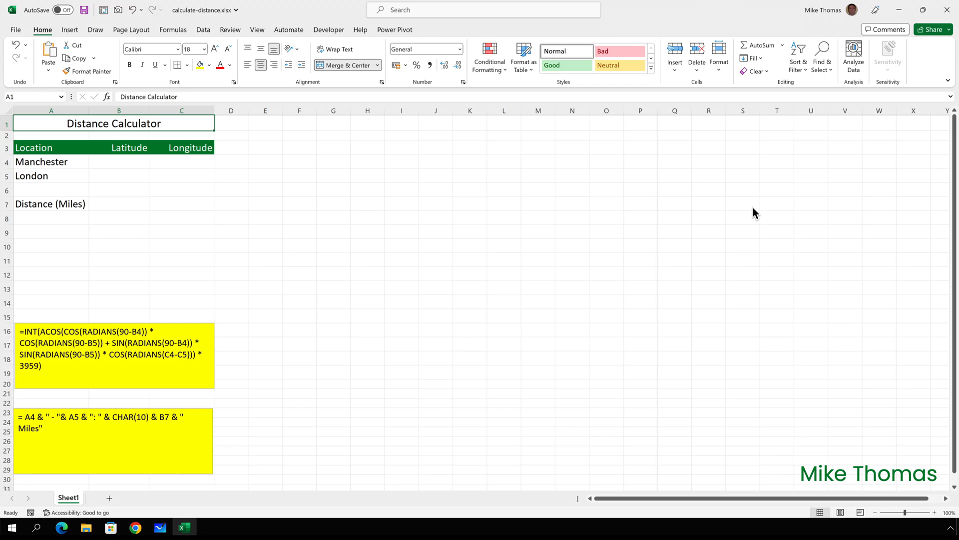
Convert the Manchester and London cells (A4:A5) to the Geography data type
left_click(50, 162)
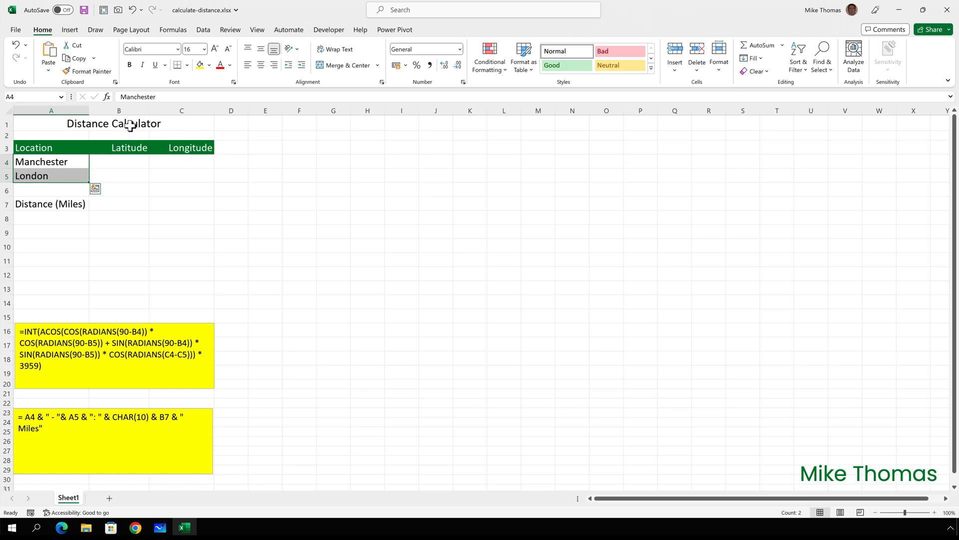
left_click(203, 29)
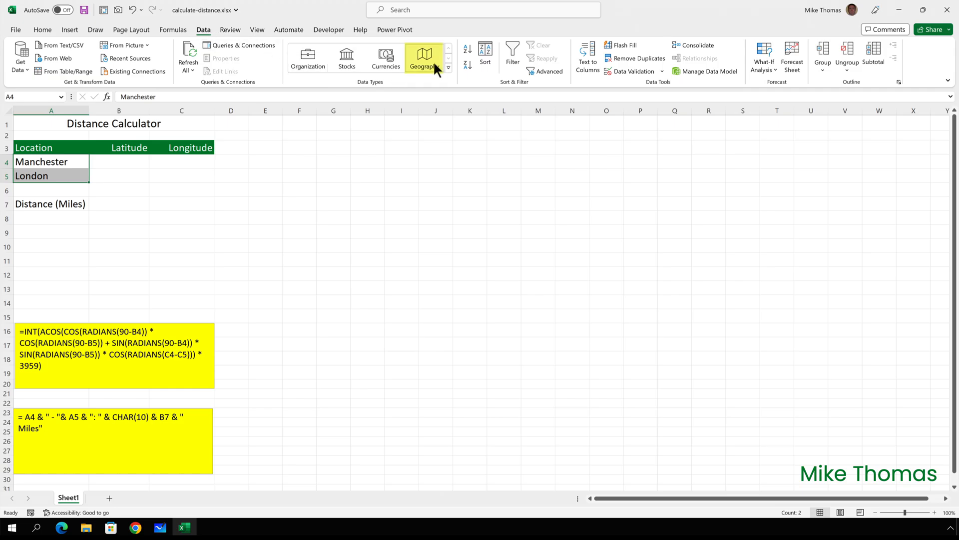
left_click(423, 54)
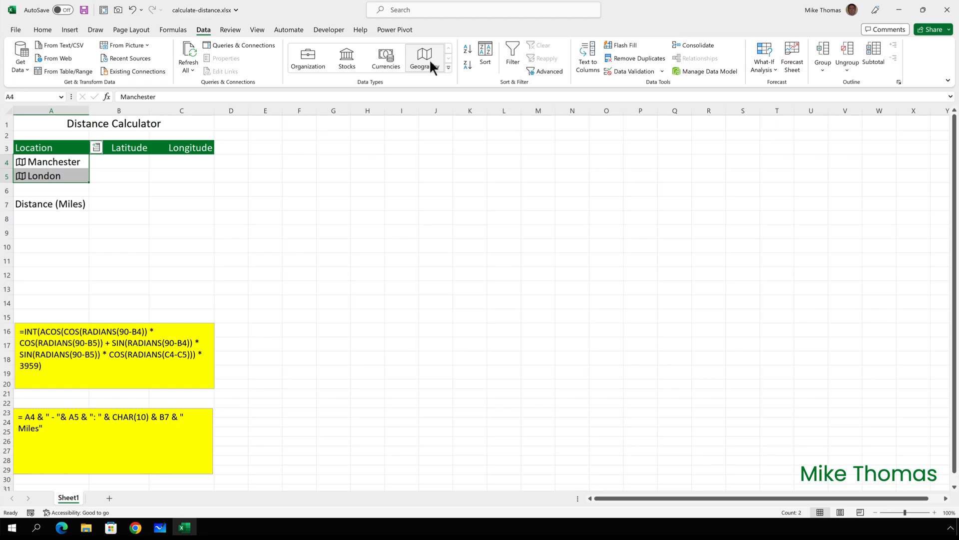
mouse_move(428, 174)
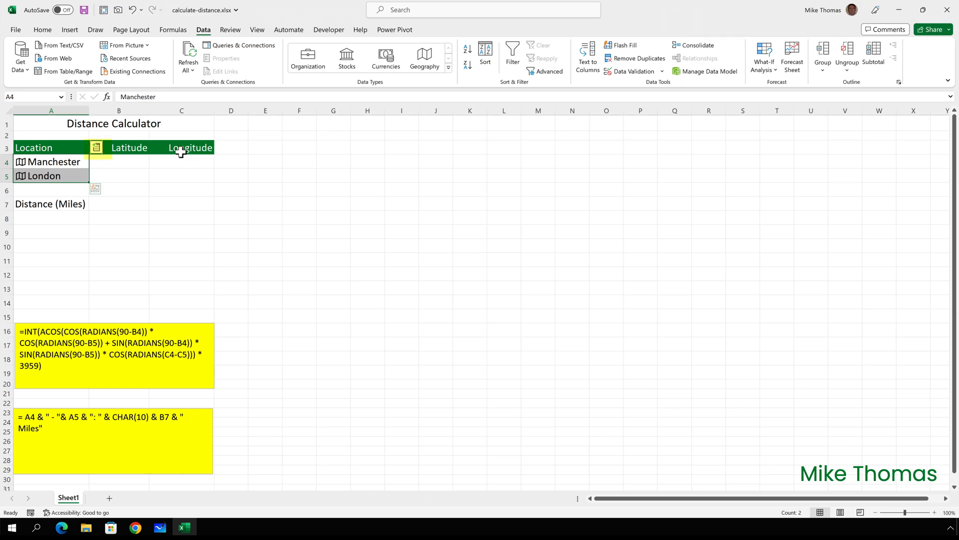
Insert Latitude and Longitude fields for both cities, then select B7 for the distance
left_click(96, 148)
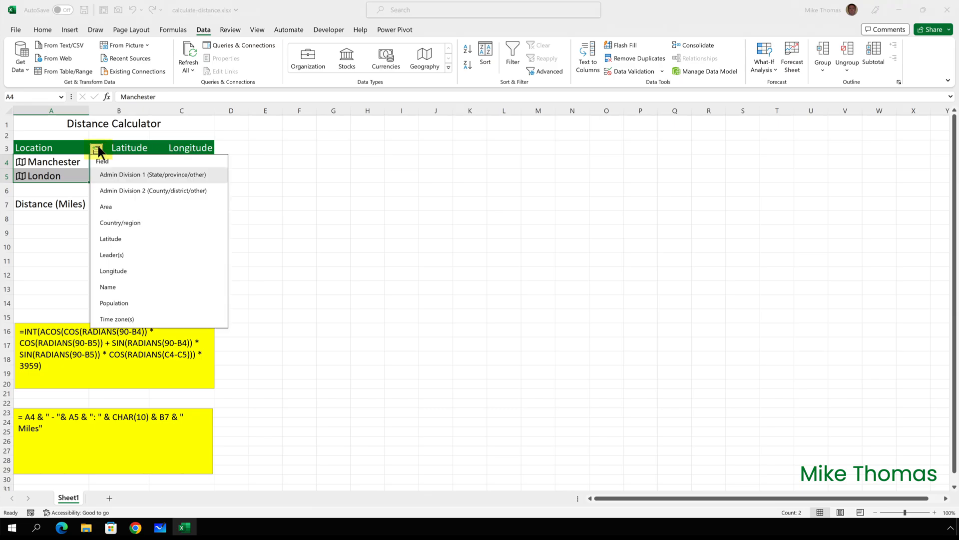
mouse_move(152, 174)
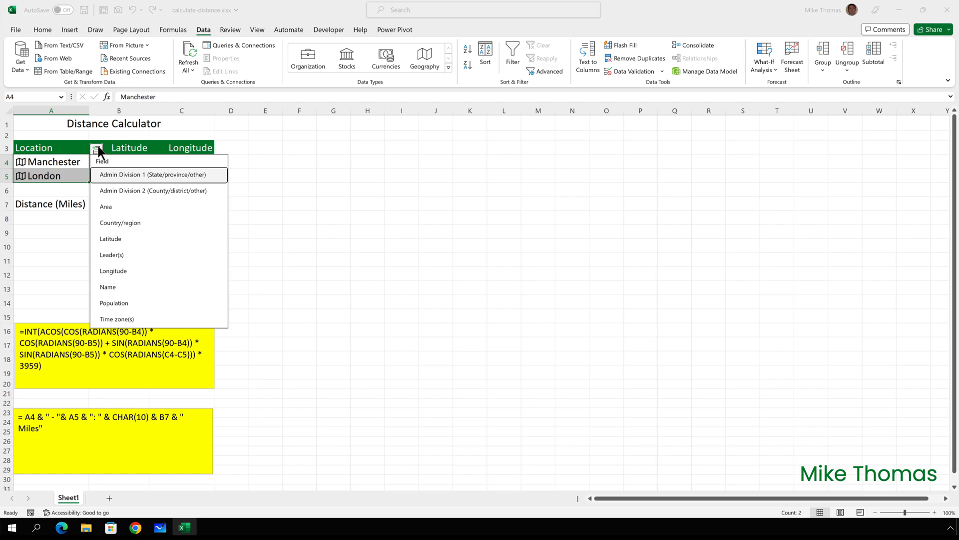
left_click(109, 238)
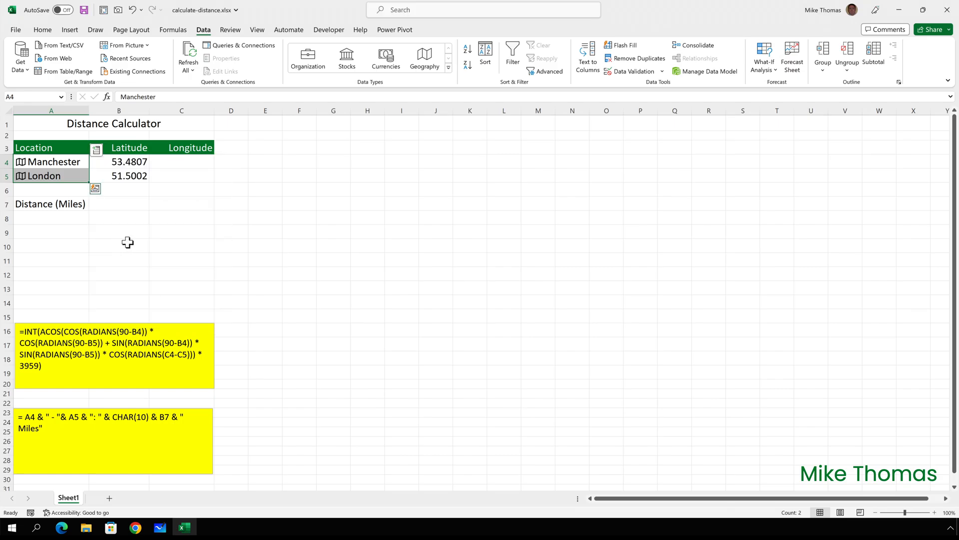
mouse_move(201, 244)
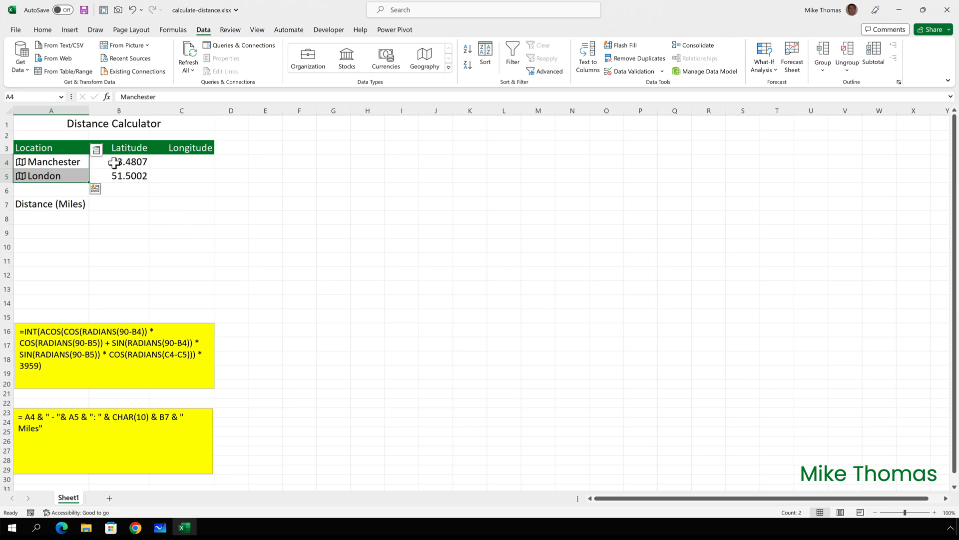
left_click(96, 150)
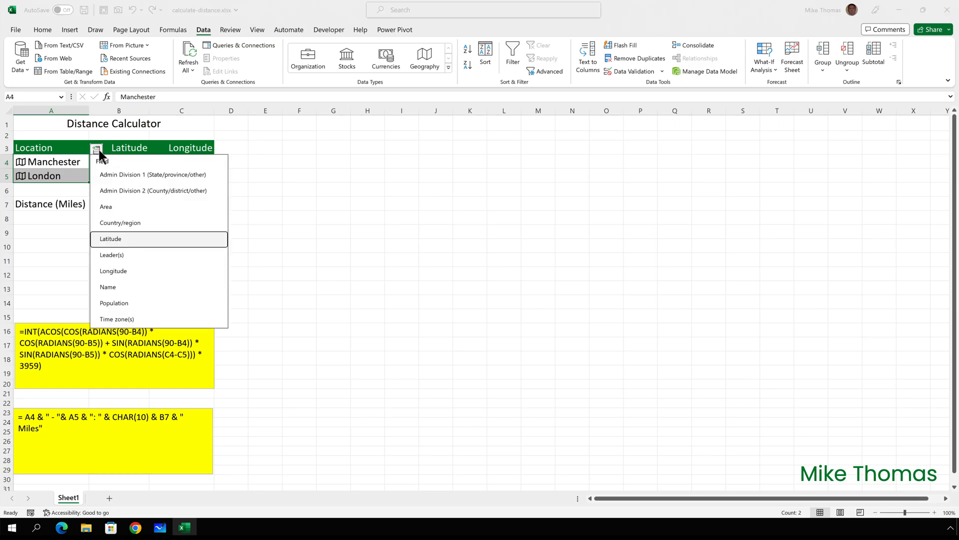
left_click(110, 239)
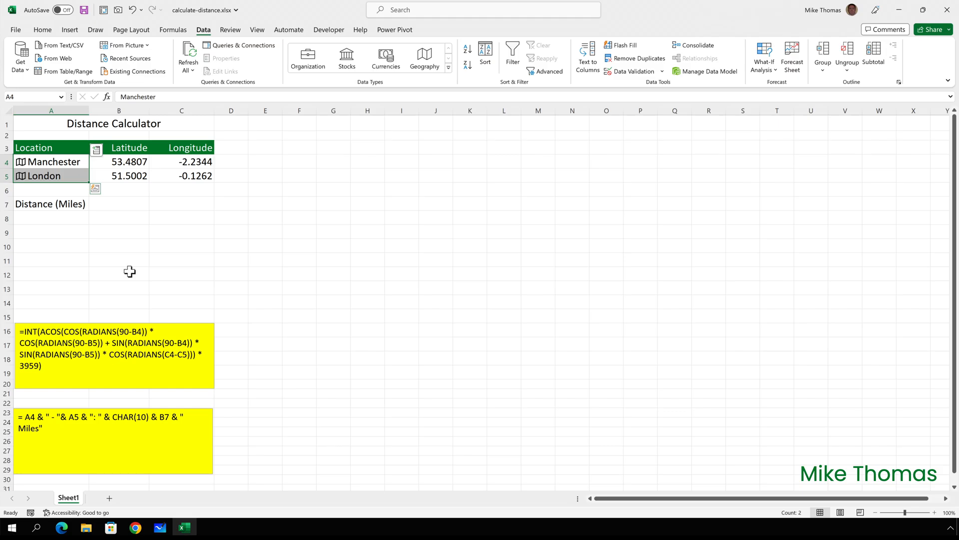
left_click(119, 162)
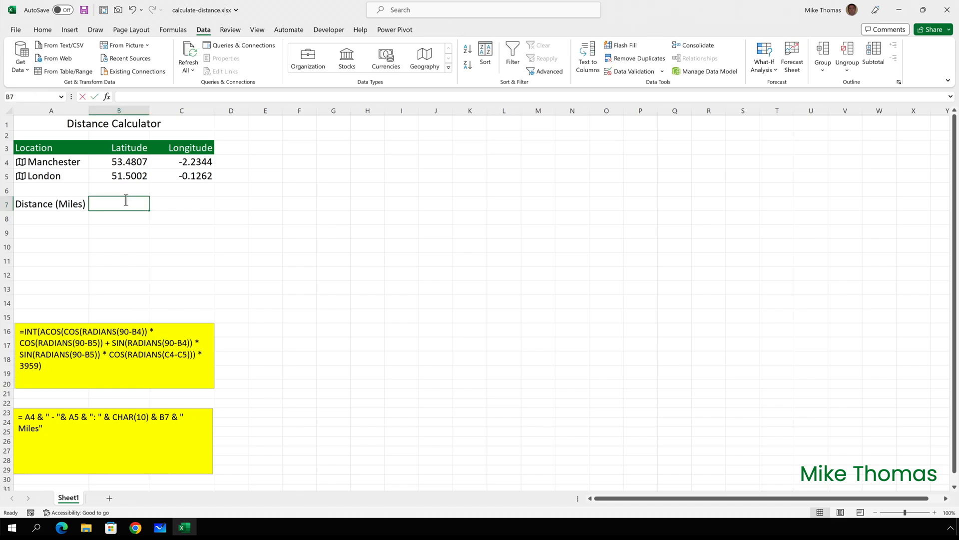
Enter the INT(ACOS(...)*3959) great-circle formula in B7, returning 163 miles
type("=INT(ACOS(COS(RADIANS(90-B4)) * COS(RADIANS(90-B5)) + SIN(RADIANS(90-B4)) * SIN(RADIANS(90-B5)) * COS(RADIANS(C4-C5))) * 3959)")
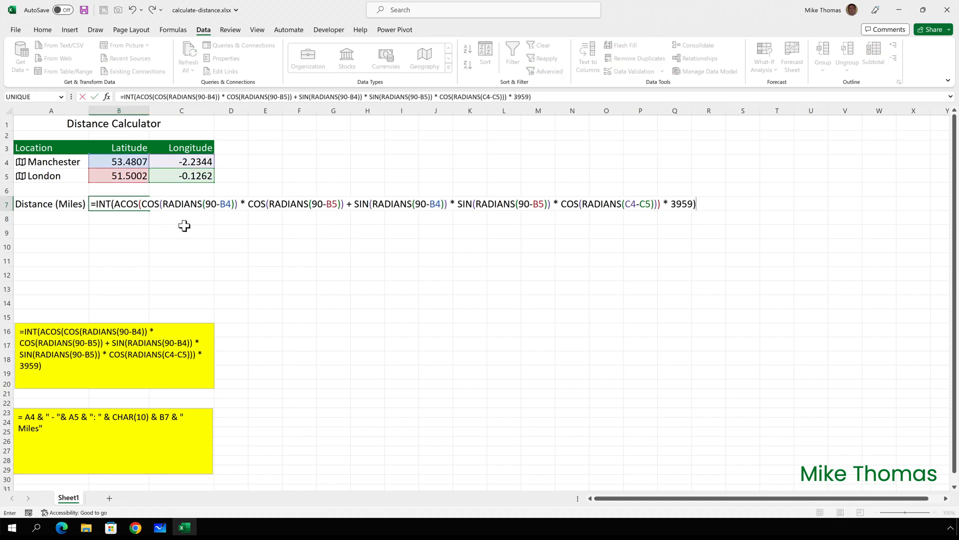
key("Enter")
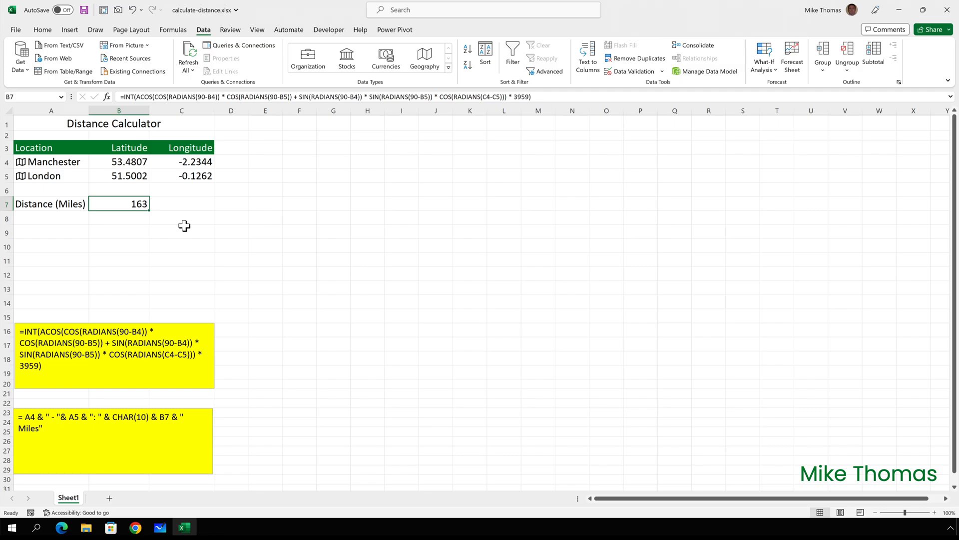
mouse_move(66, 150)
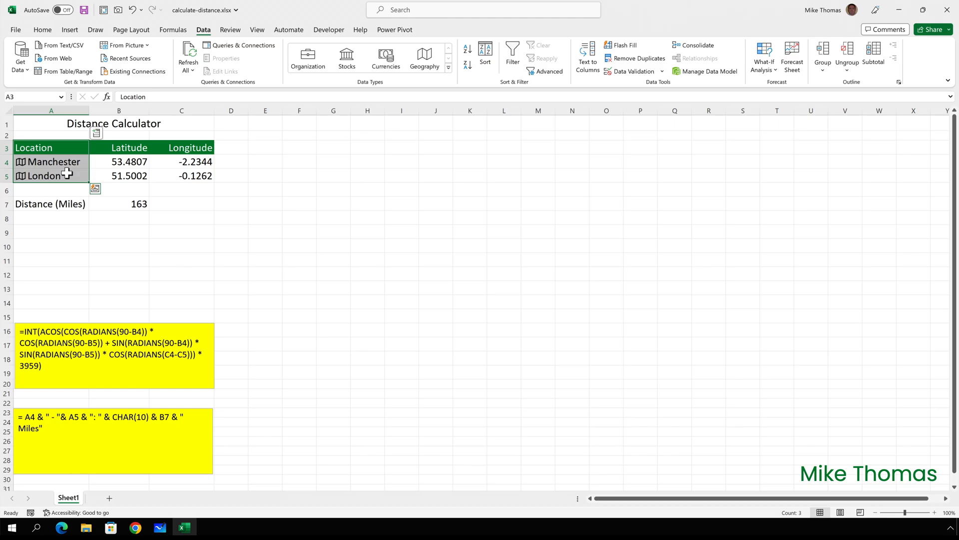
Launch 3D Maps from the Insert ribbon to plot Manchester and London as points
left_click(70, 29)
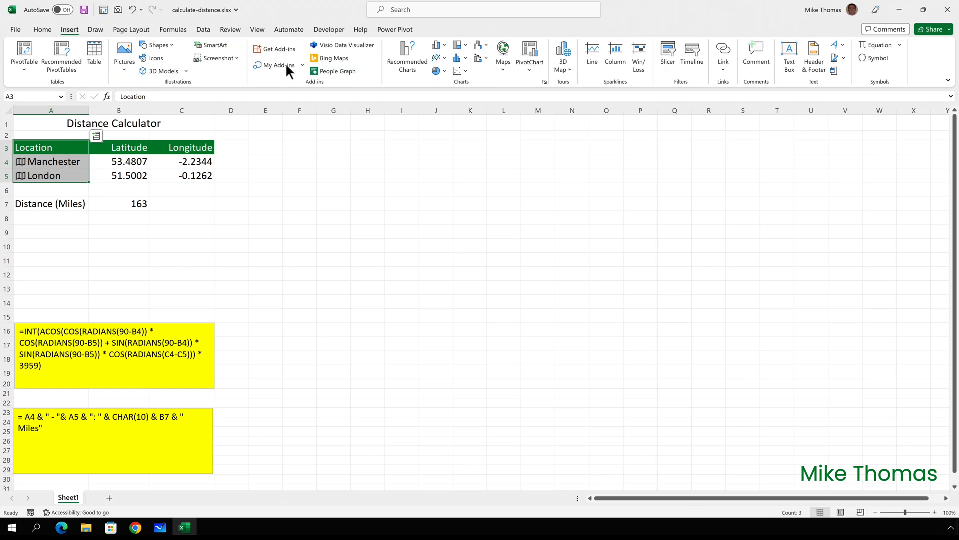
left_click(563, 55)
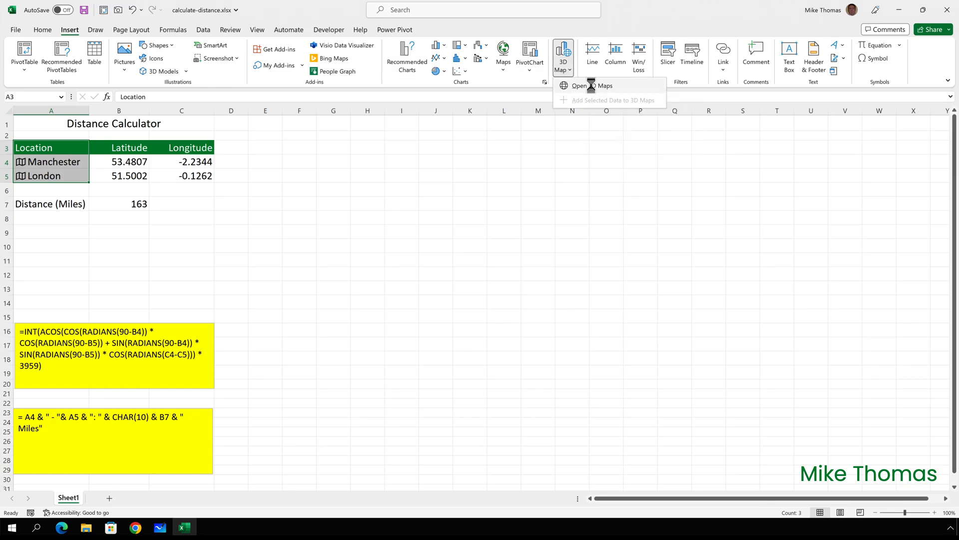
left_click(594, 91)
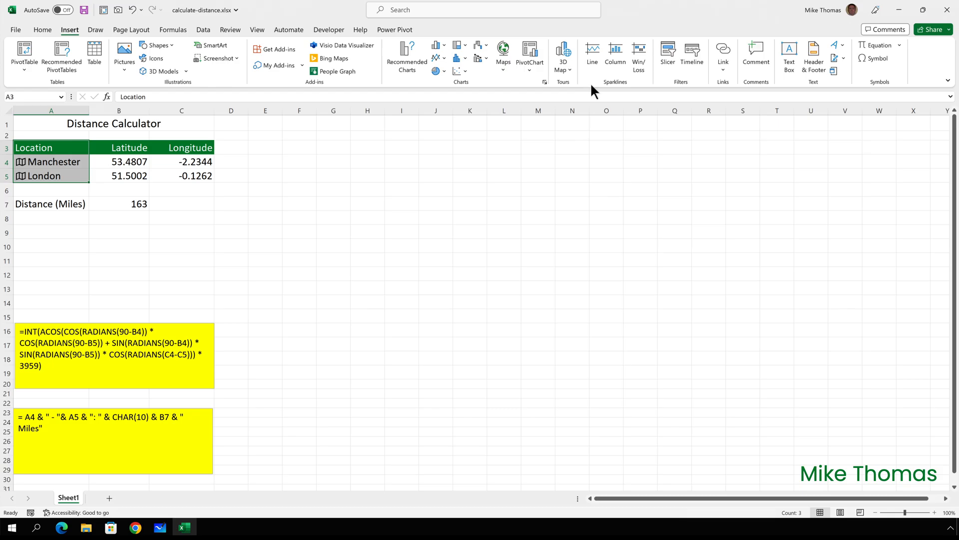
left_click(563, 55)
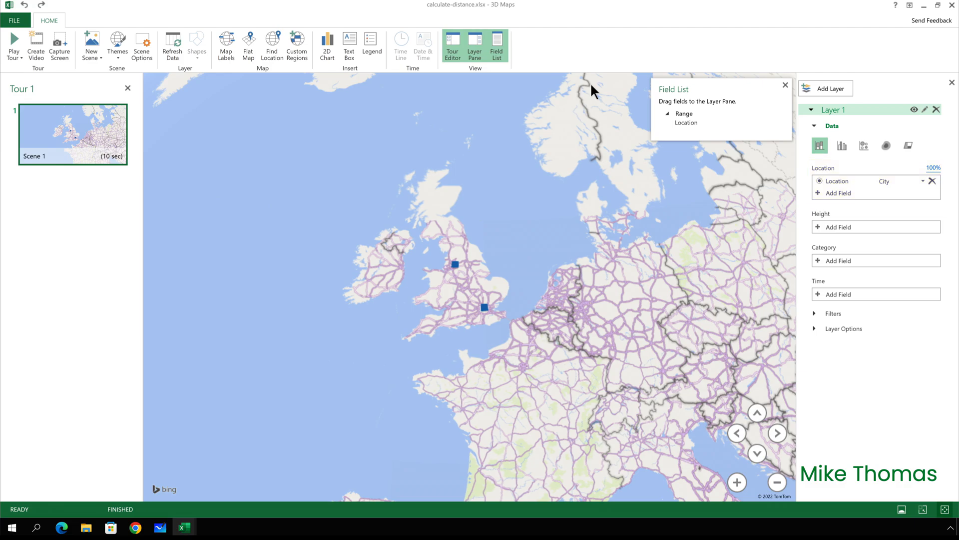
mouse_move(887, 186)
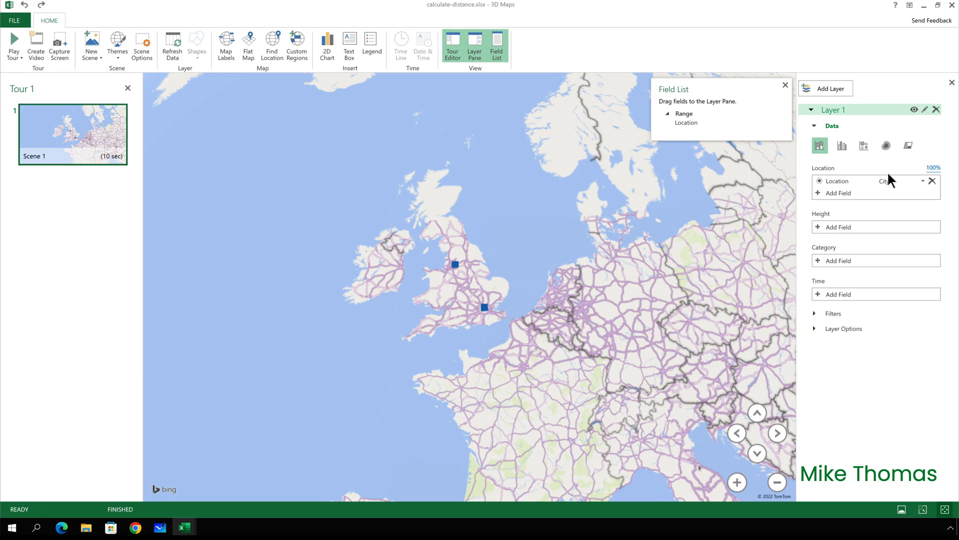
Map the Location field as City and close the field list
left_click(924, 181)
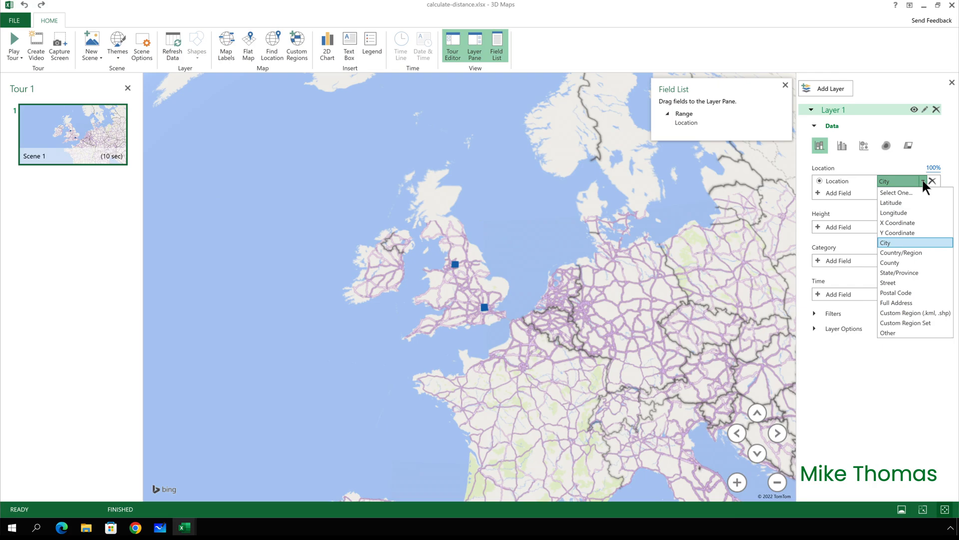
left_click(885, 242)
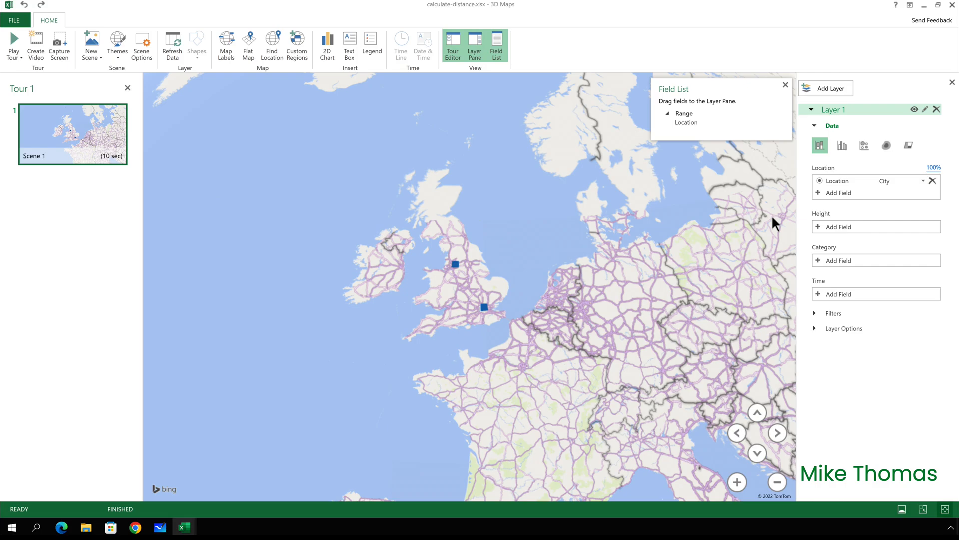
mouse_move(786, 94)
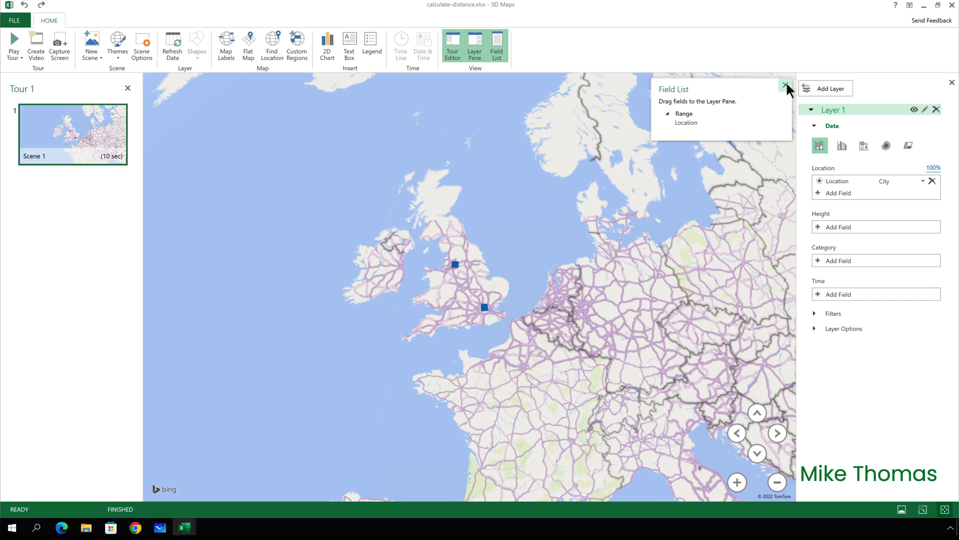
left_click(785, 83)
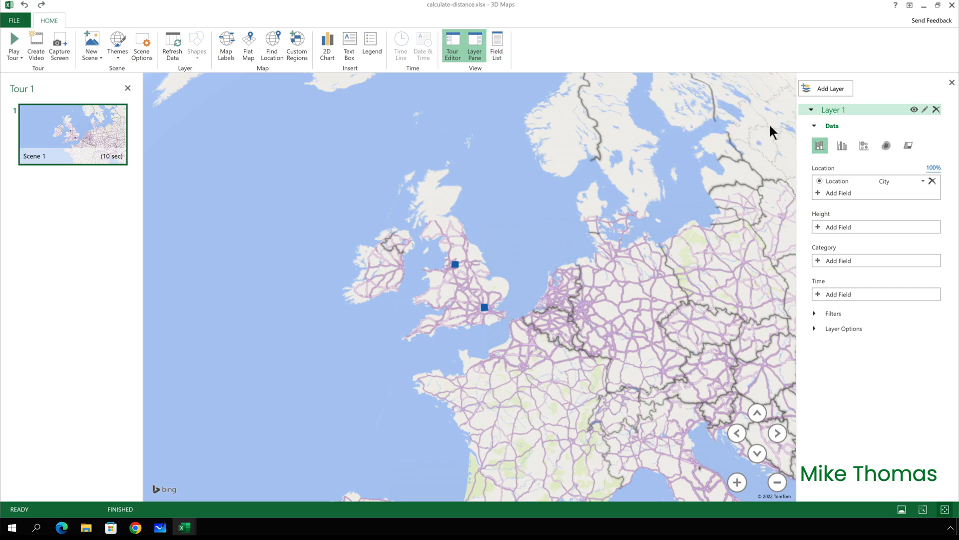
mouse_move(749, 444)
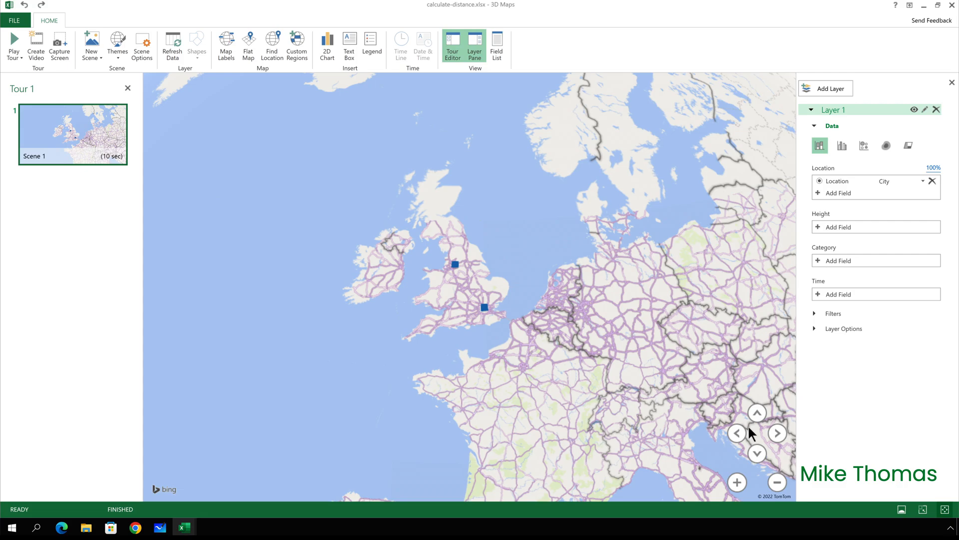
Zoom the map in three steps to centre on Great Britain
left_click(737, 482)
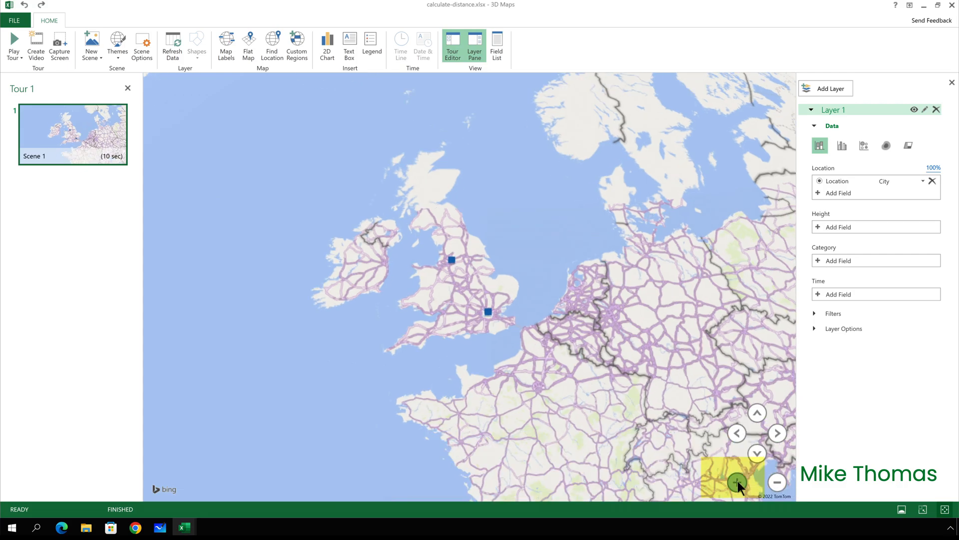
left_click(737, 482)
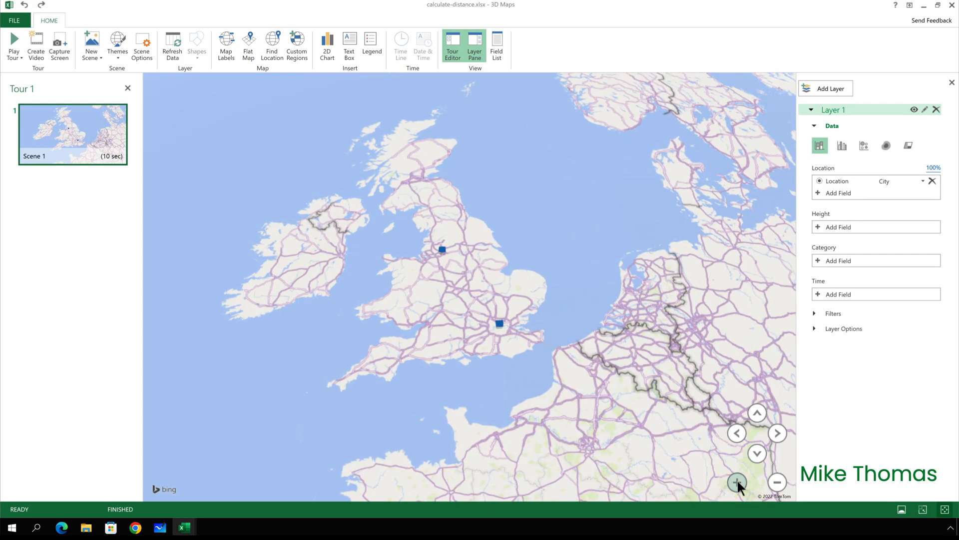
left_click(738, 482)
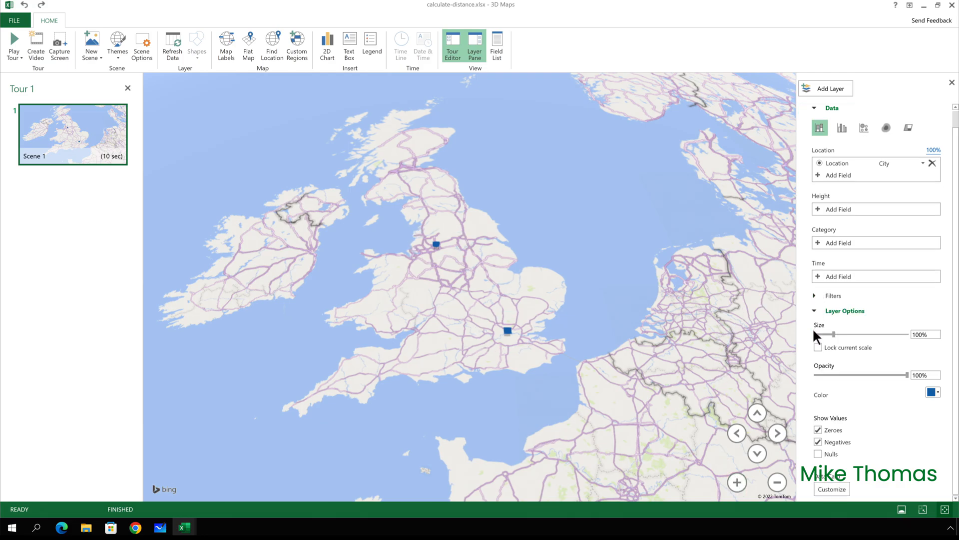
Make the city markers black and shrink them to 50% size
left_click(937, 392)
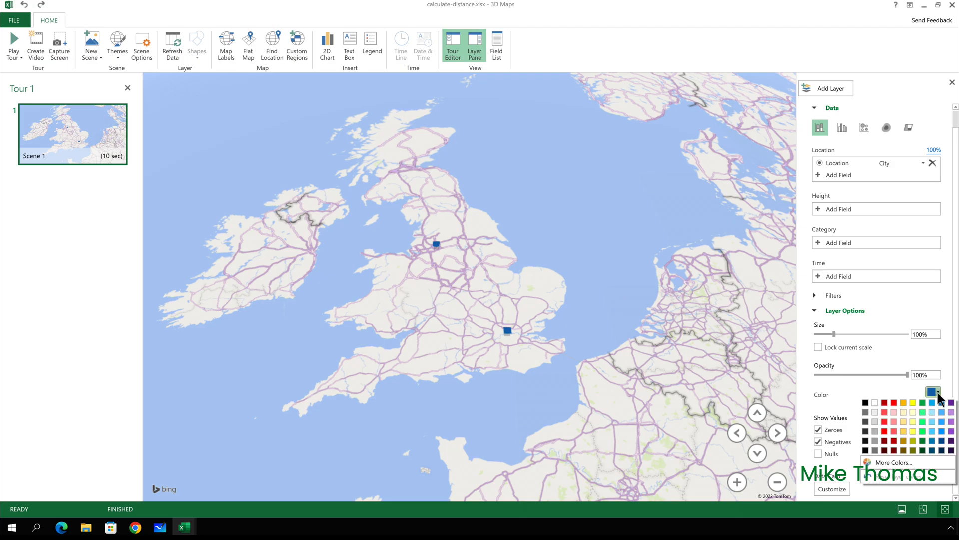
left_click(864, 401)
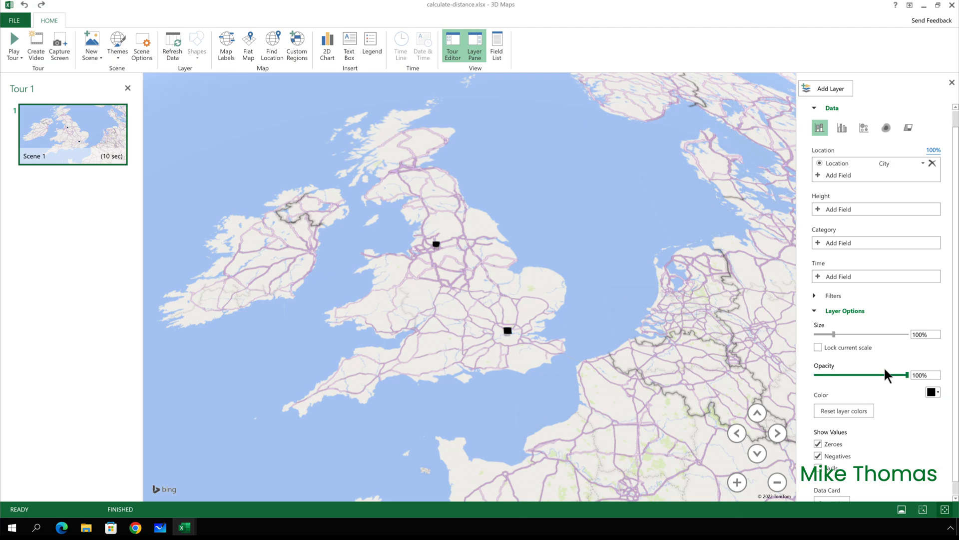
left_click(925, 334)
type("50")
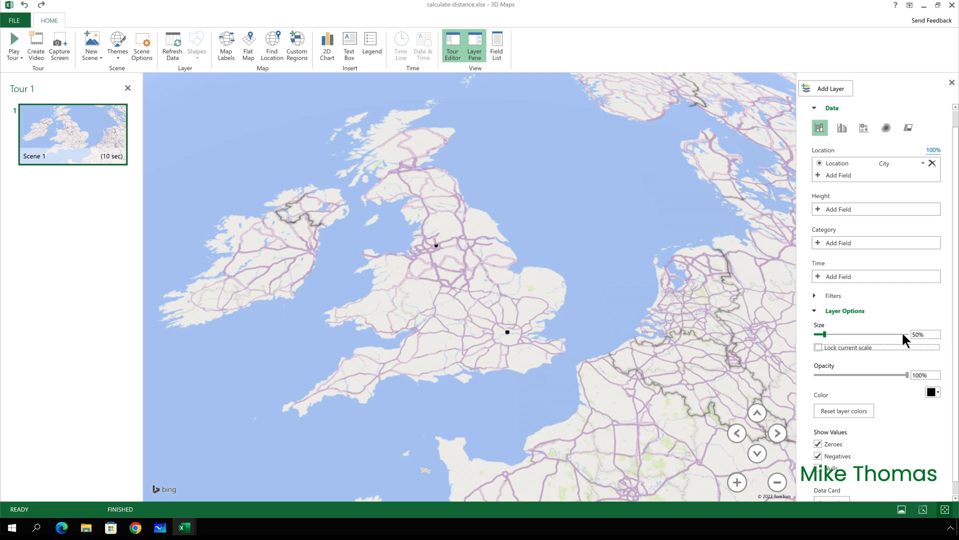
mouse_move(634, 188)
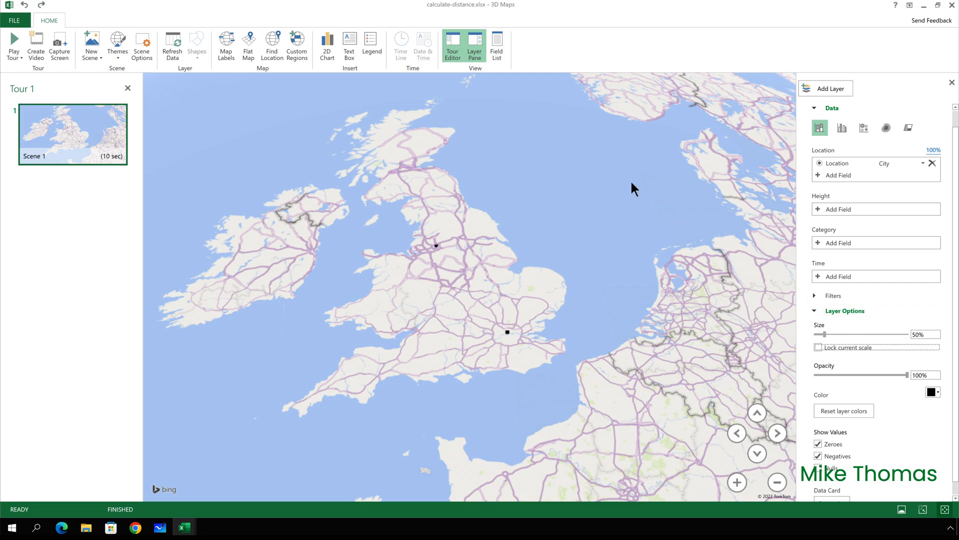
left_click(117, 42)
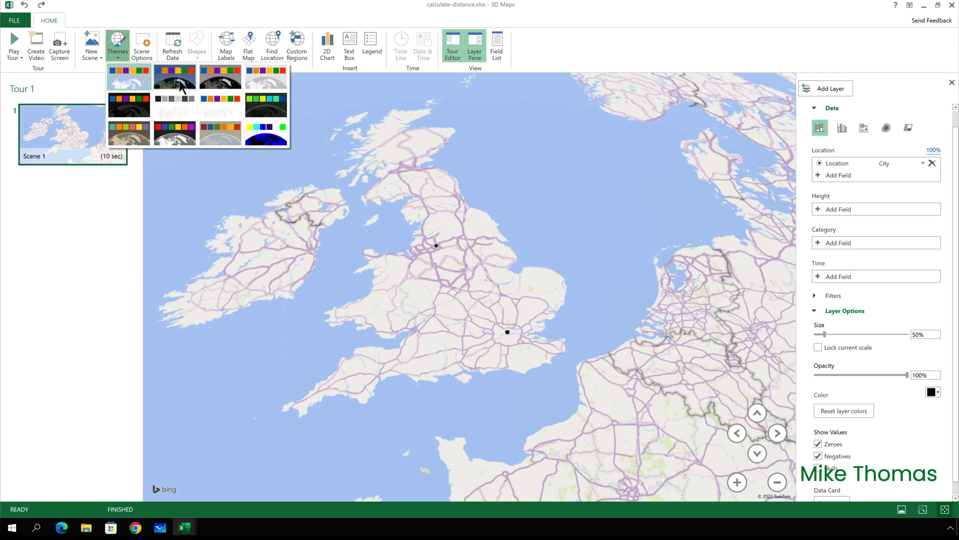
mouse_move(172, 82)
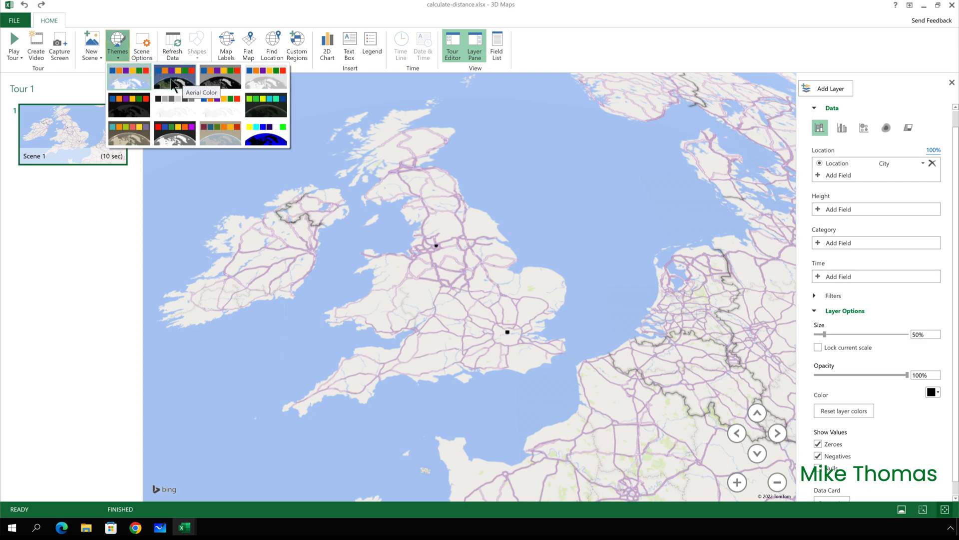
Apply the Aerial Color satellite theme to the map of Britain
left_click(174, 76)
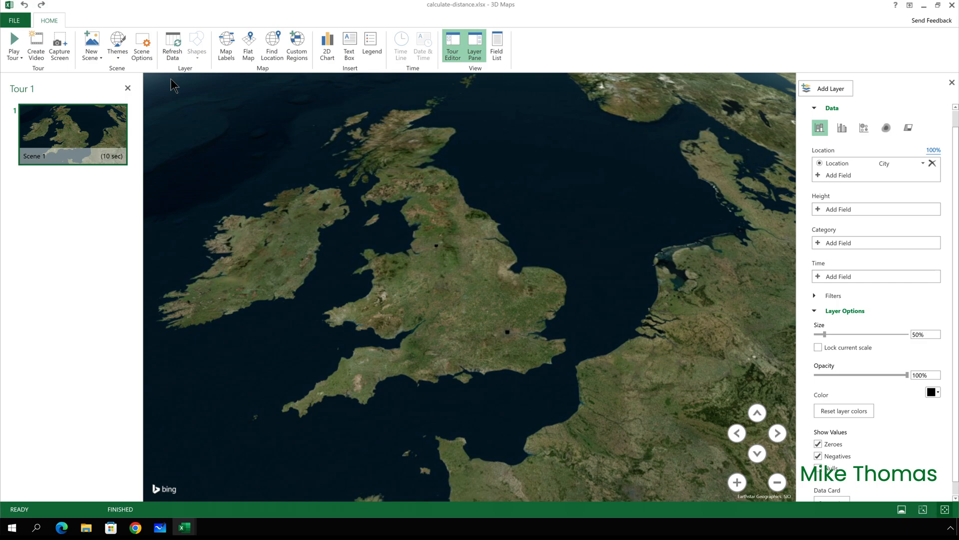
mouse_move(160, 80)
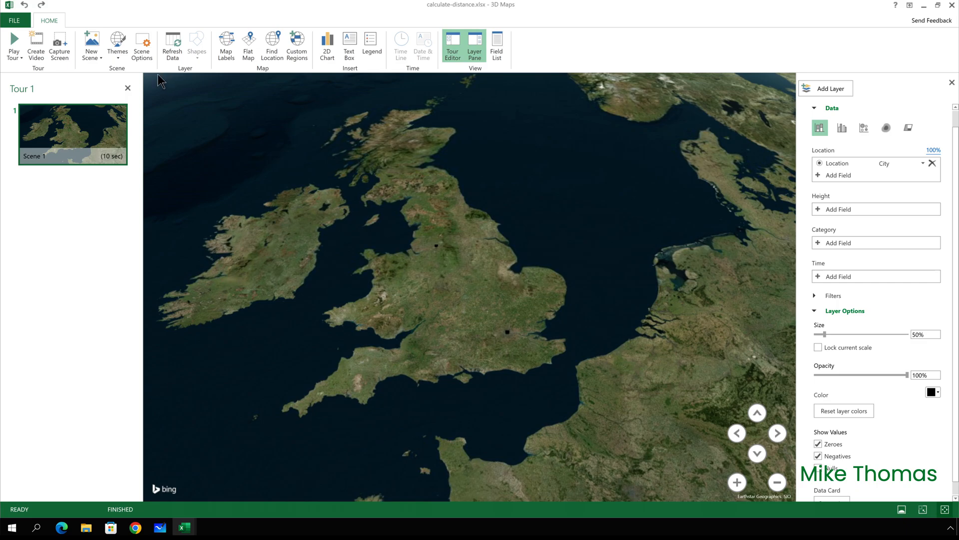
mouse_move(59, 45)
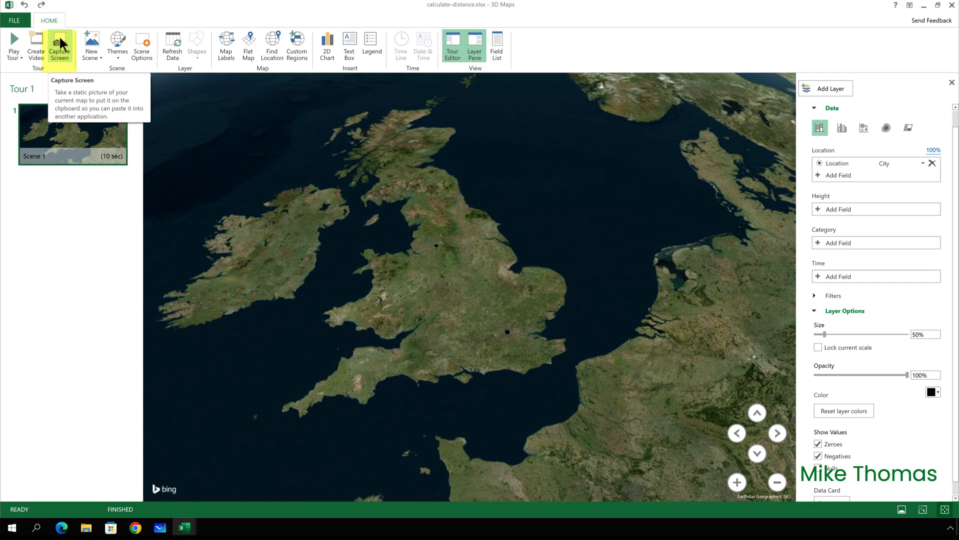
mouse_move(415, 125)
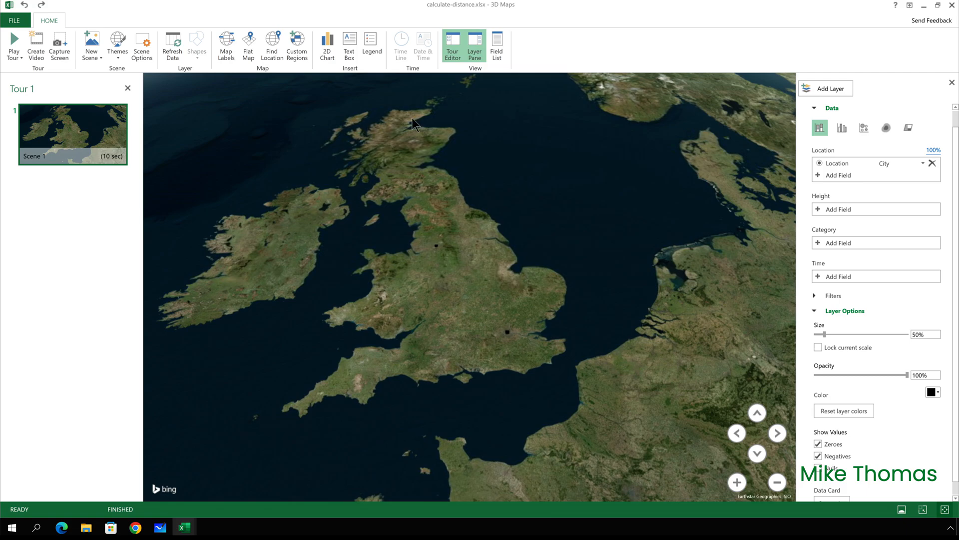
mouse_move(949, 6)
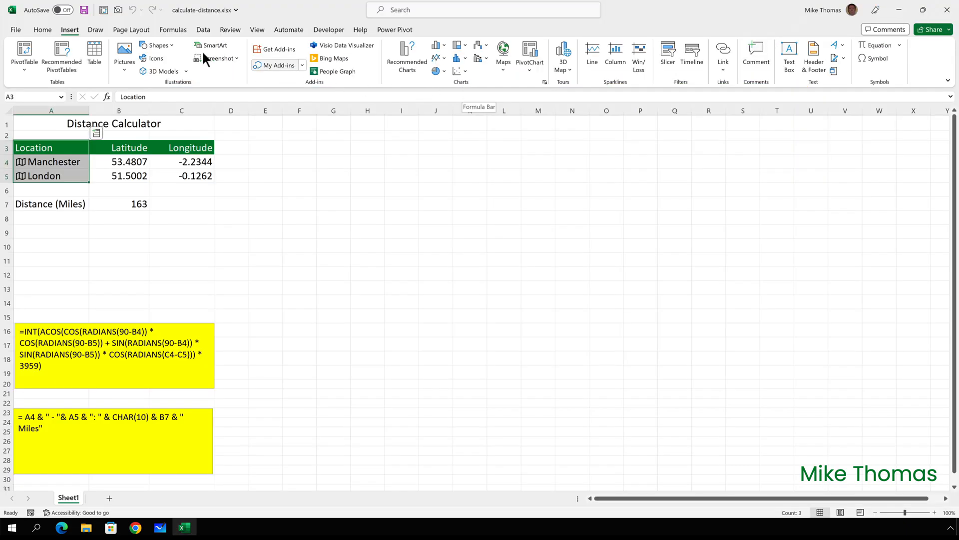
Paste the captured aerial map picture onto the sheet beside the distance table
left_click(42, 29)
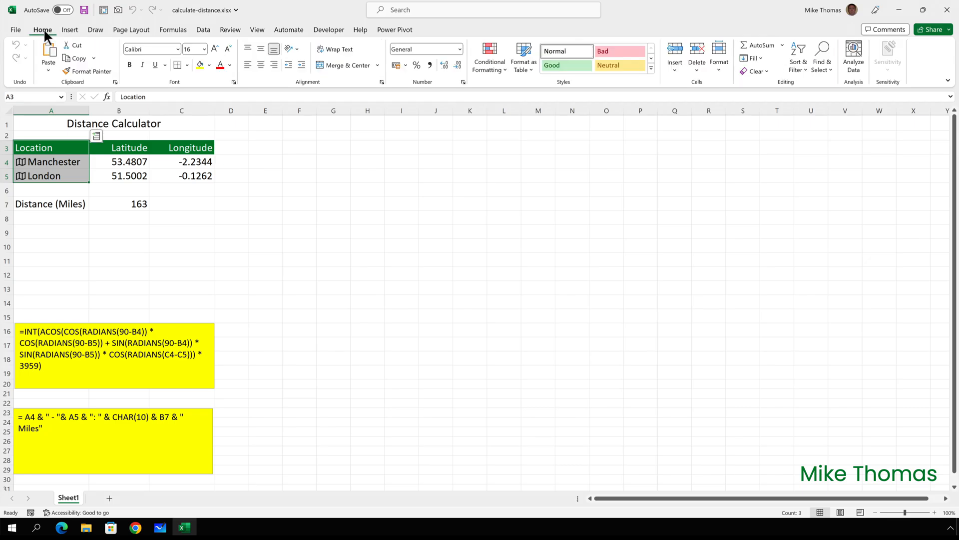
mouse_move(46, 52)
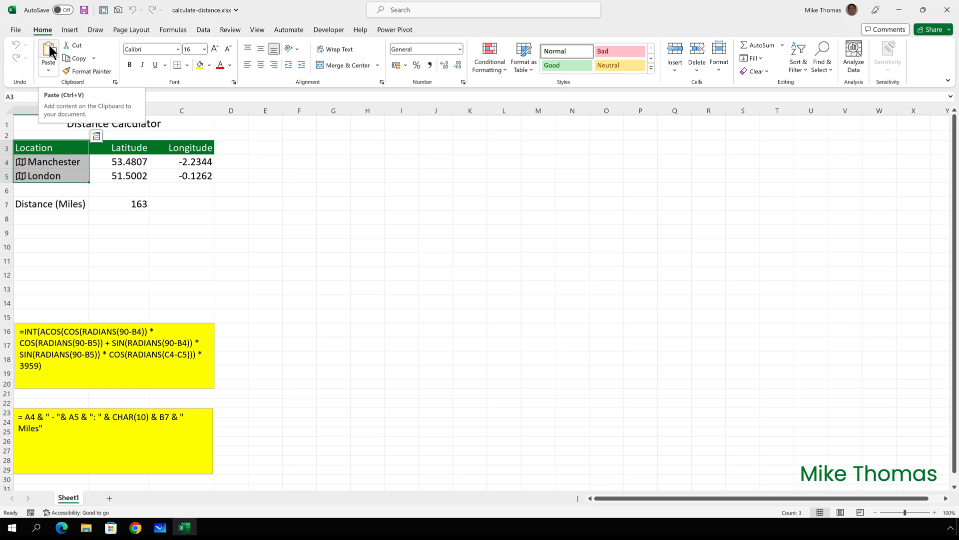
left_click(47, 51)
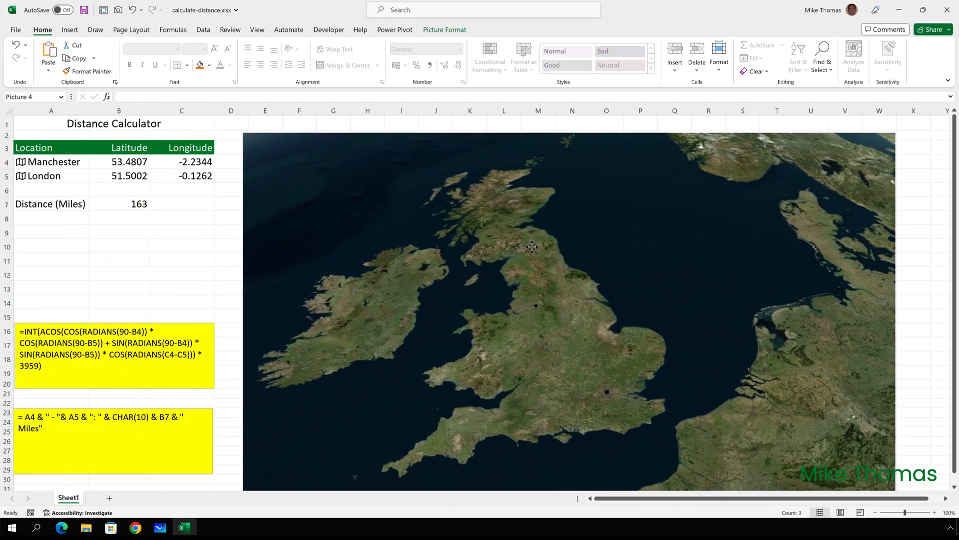
left_click(531, 248)
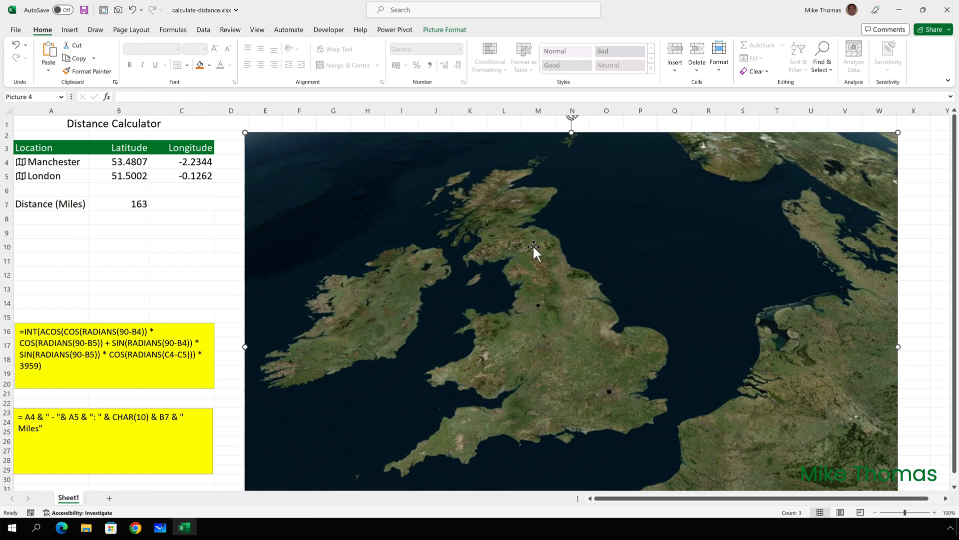
mouse_move(80, 30)
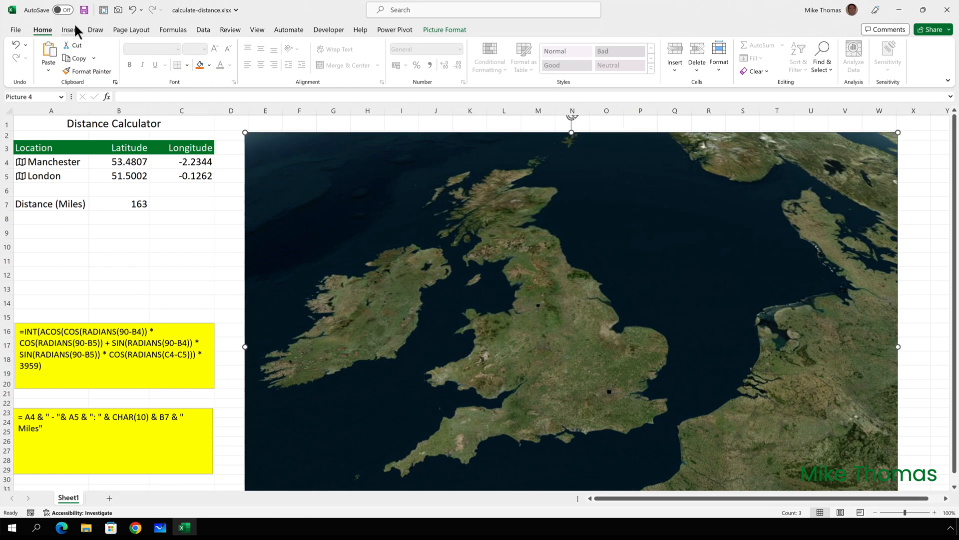
Insert the solid black map-pin icon from the stock icon library onto the sheet
left_click(70, 30)
type("pin")
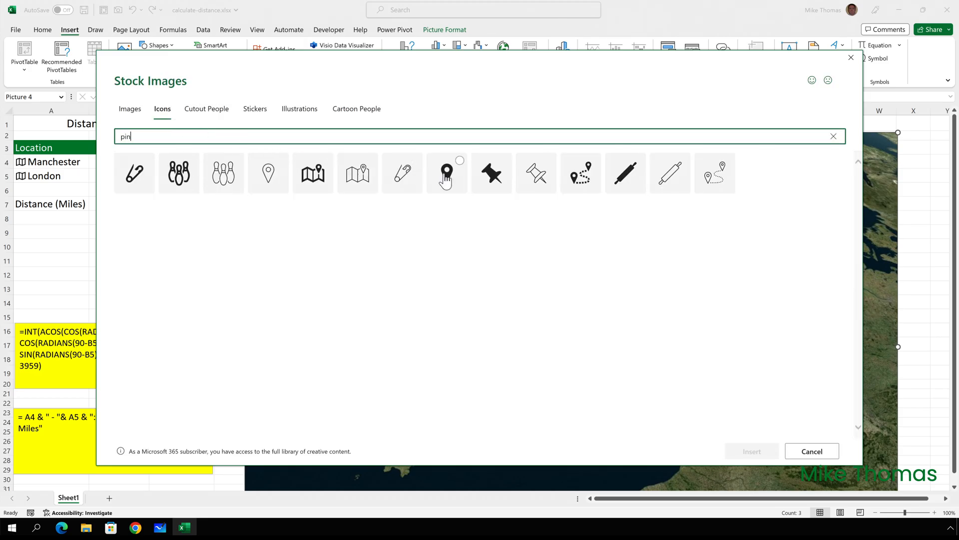
left_click(447, 173)
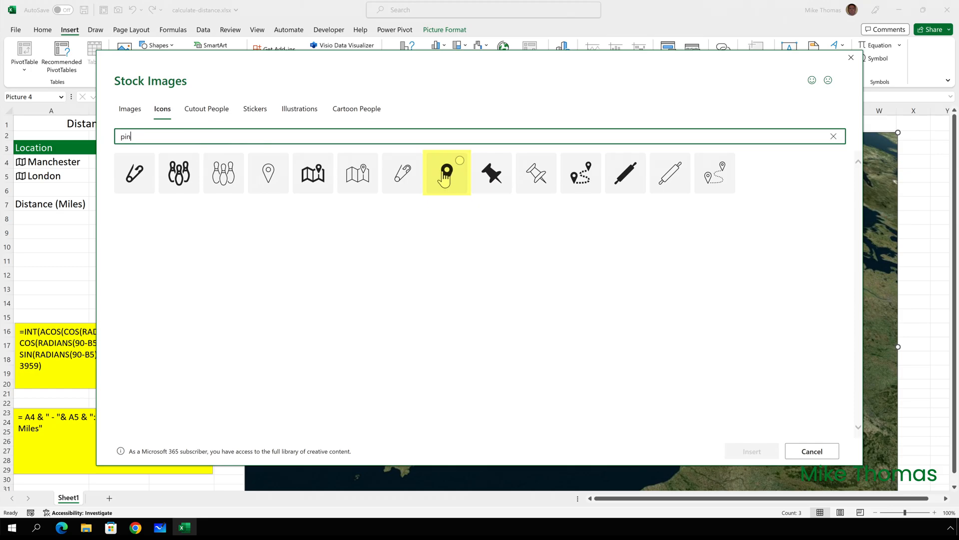
mouse_move(269, 176)
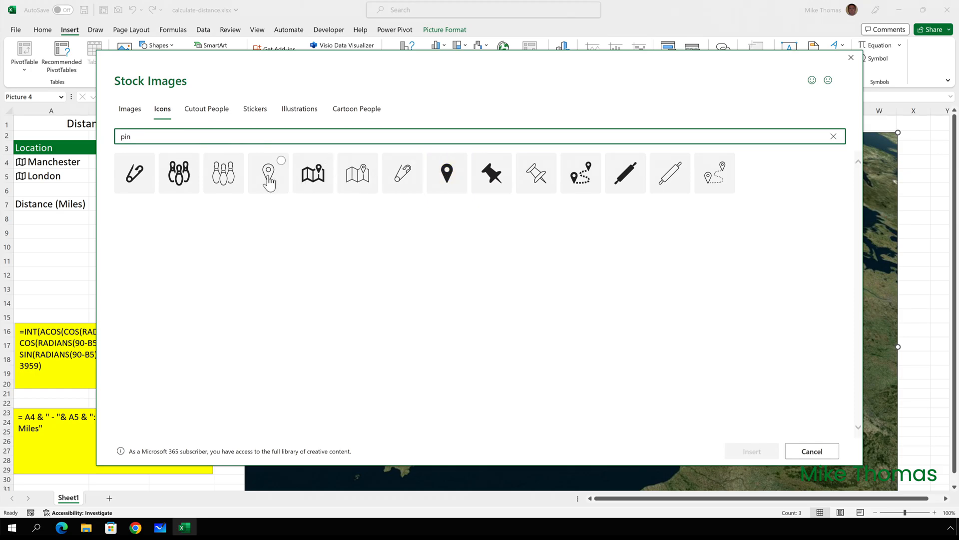
mouse_move(447, 174)
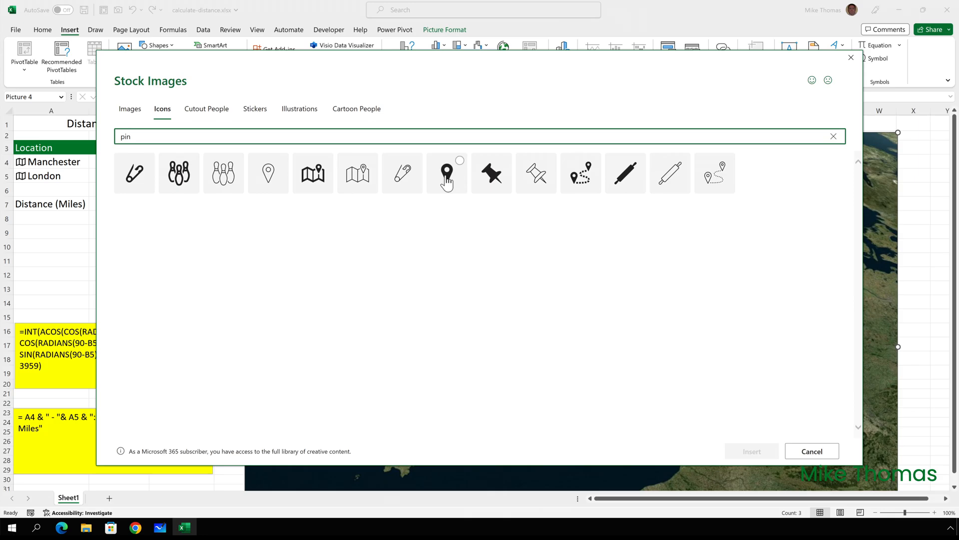
left_click(446, 172)
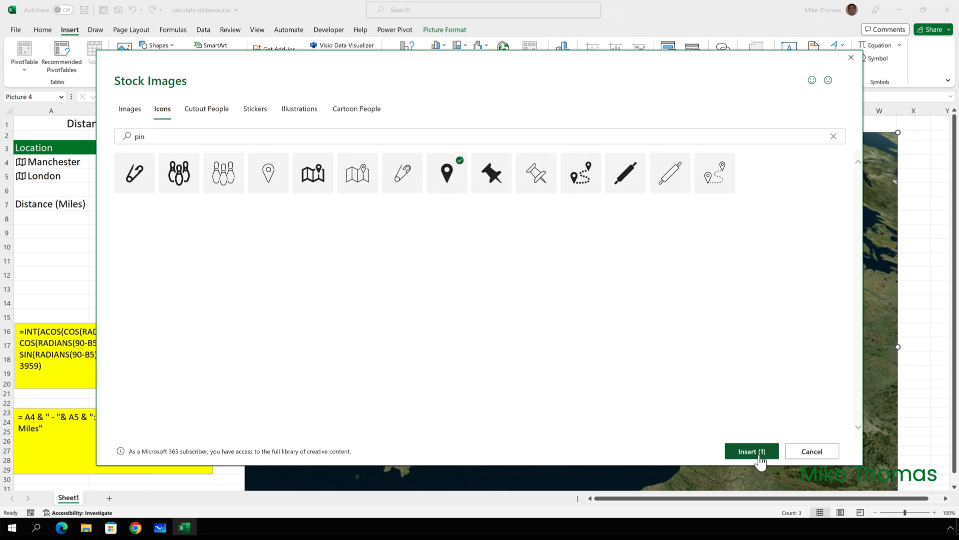
left_click(752, 451)
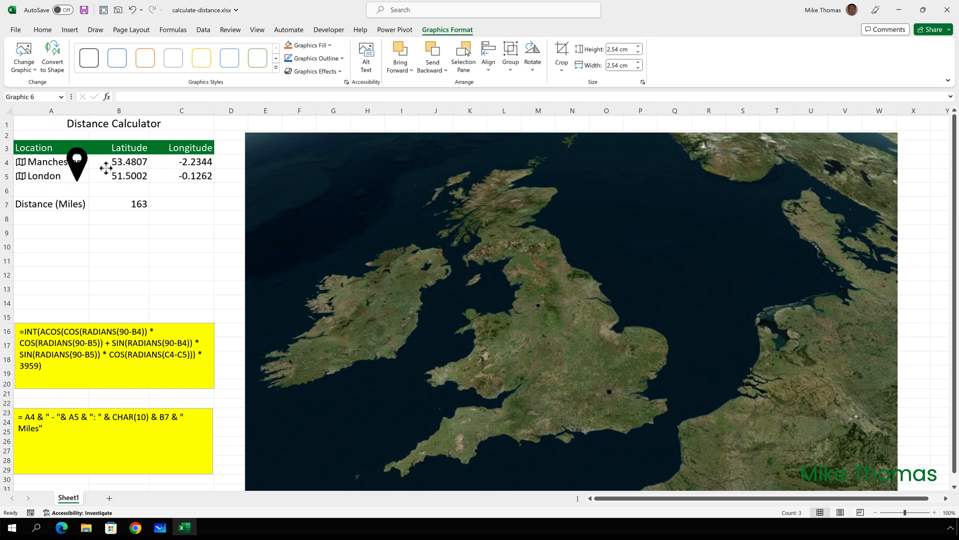
Place the map pin over Manchester and give it a yellow Graphics Fill
left_click_drag(75, 160, 519, 268)
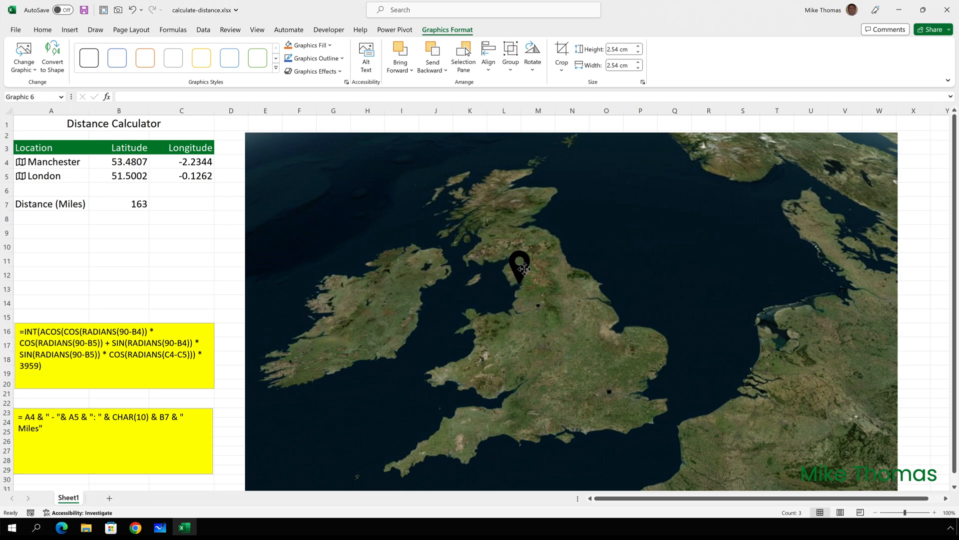
left_click_drag(519, 266, 540, 286)
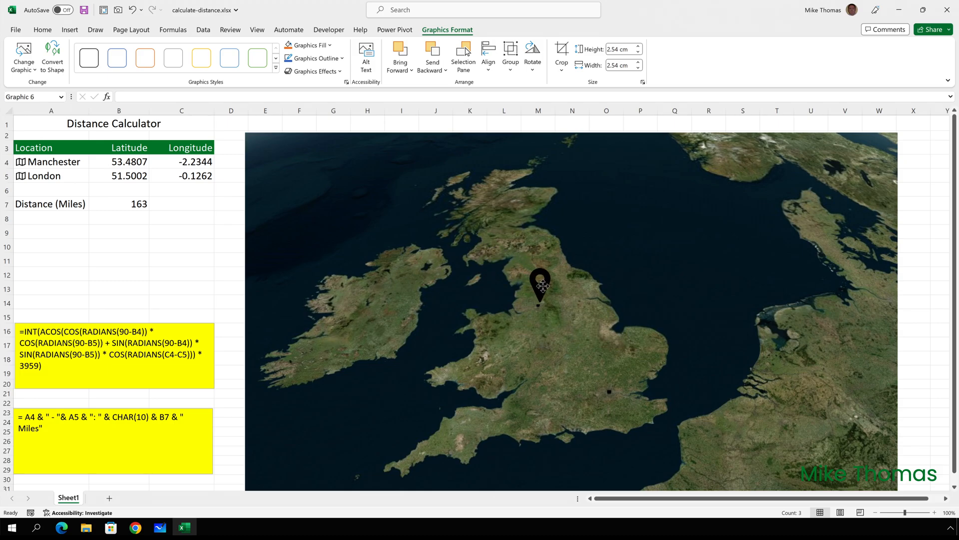
left_click(538, 291)
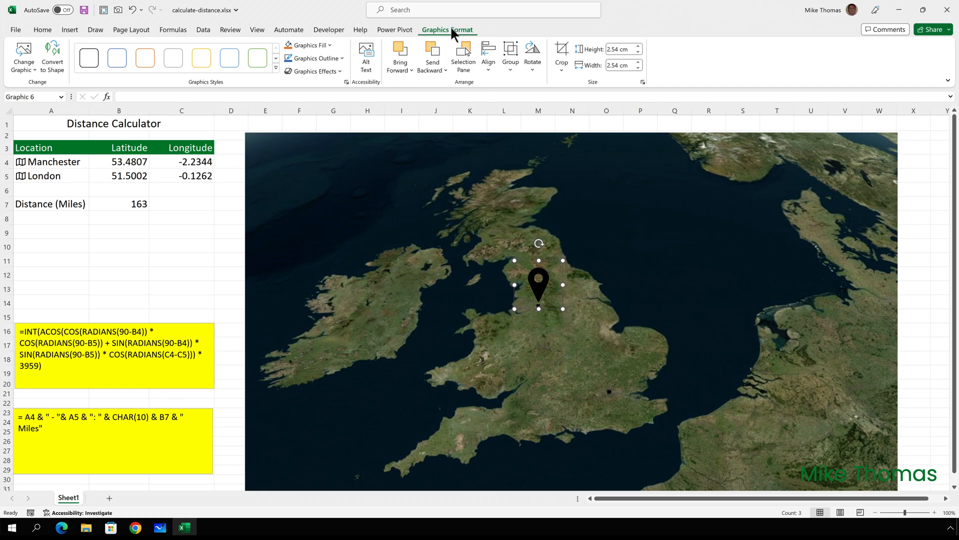
left_click(312, 45)
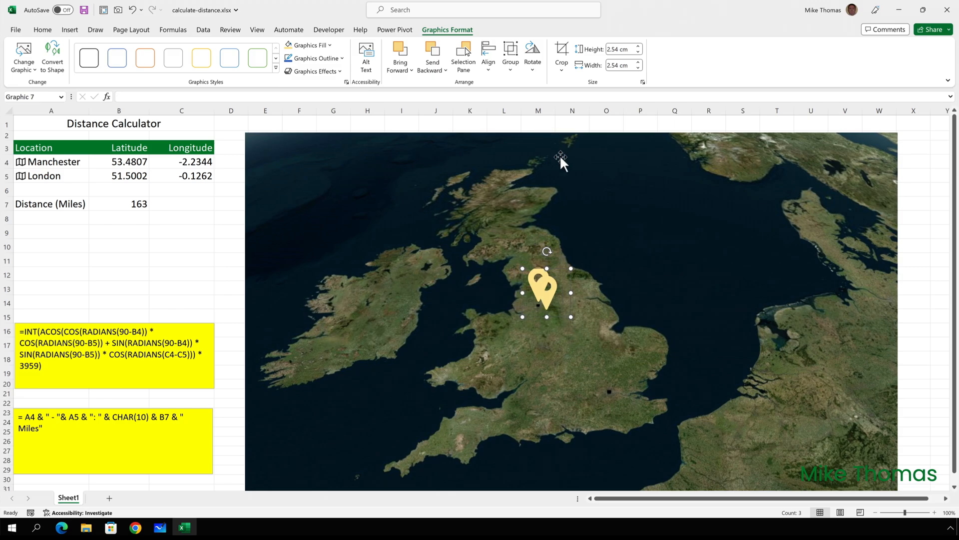
Ctrl-drag a copy of the pin onto London and bring up its fill colours
left_click_drag(544, 294, 564, 300)
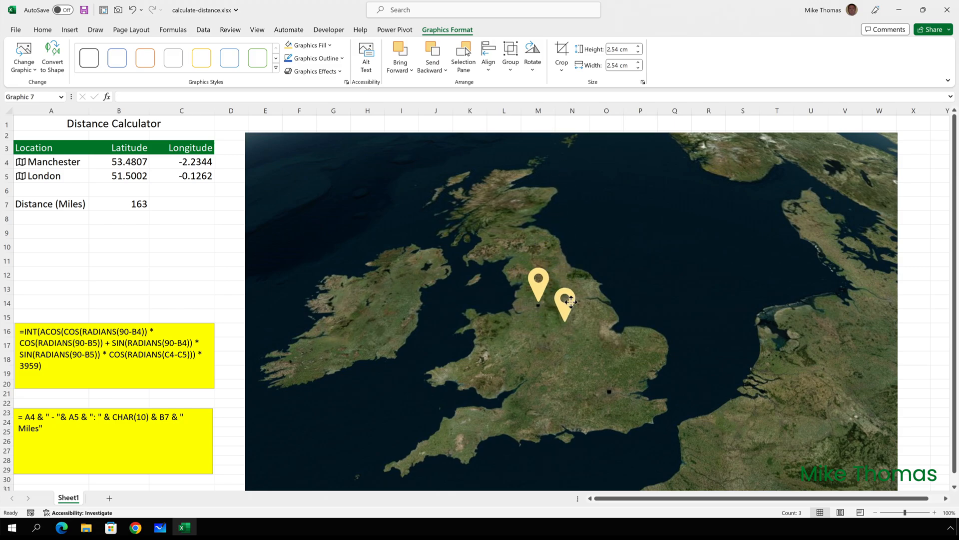
left_click_drag(565, 300, 609, 360)
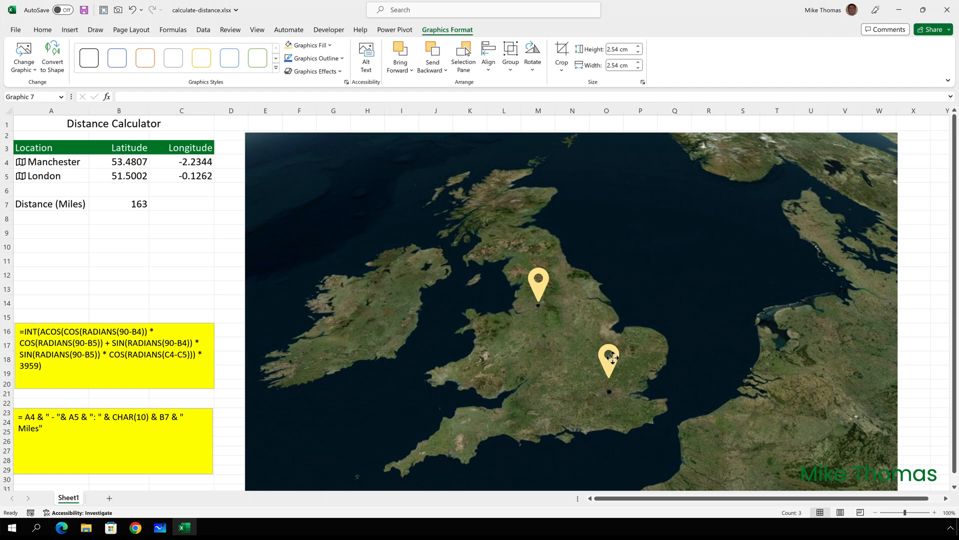
left_click(609, 360)
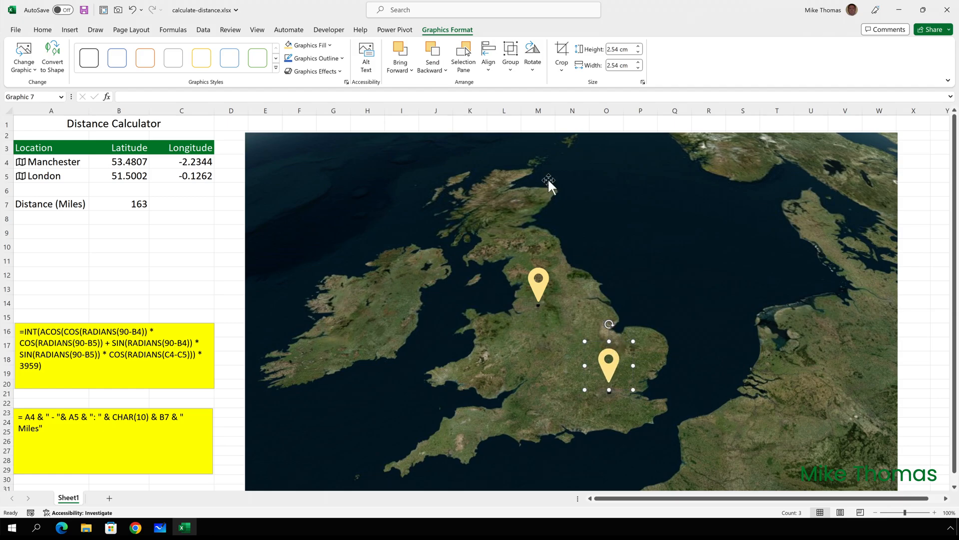
mouse_move(346, 50)
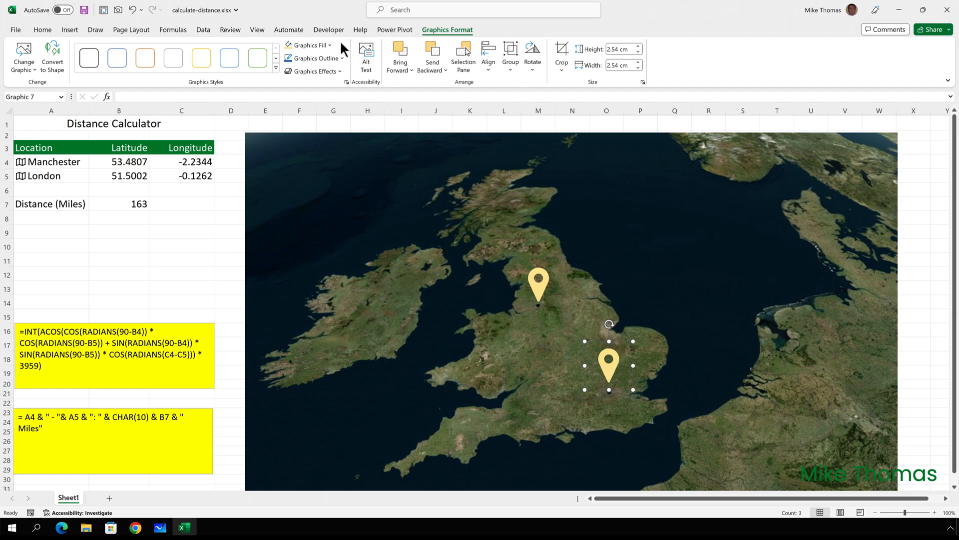
left_click(326, 45)
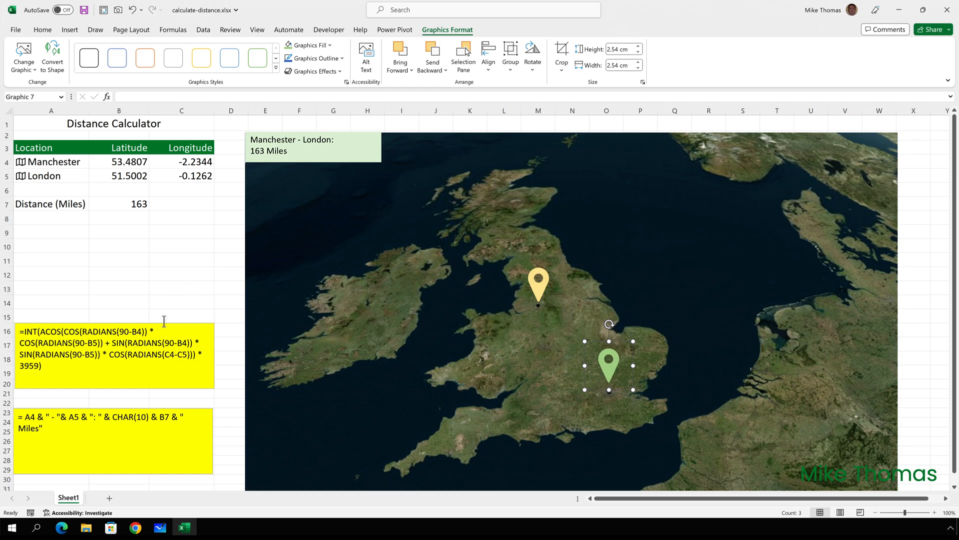
Copy the label formula from the yellow note and target cell A8 for it
left_click(114, 442)
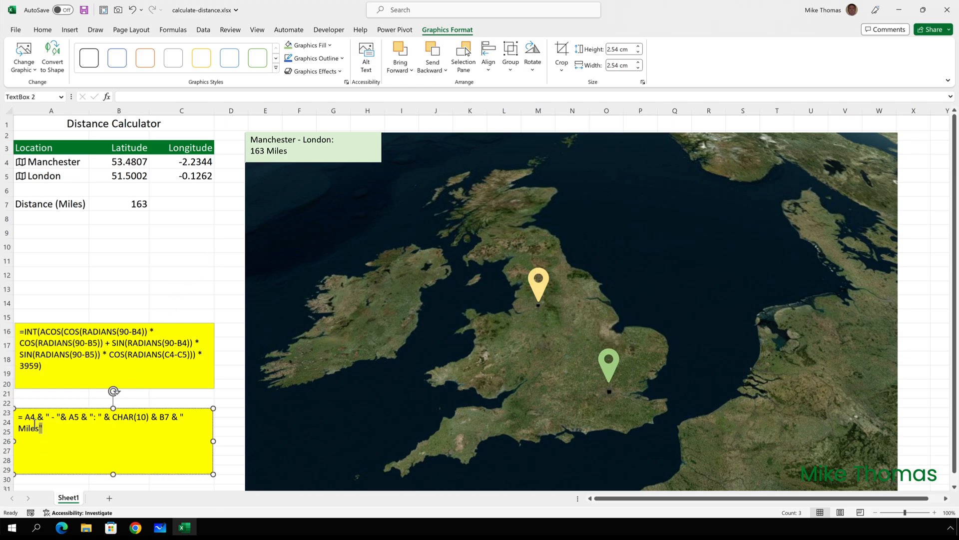
triple_click(98, 422)
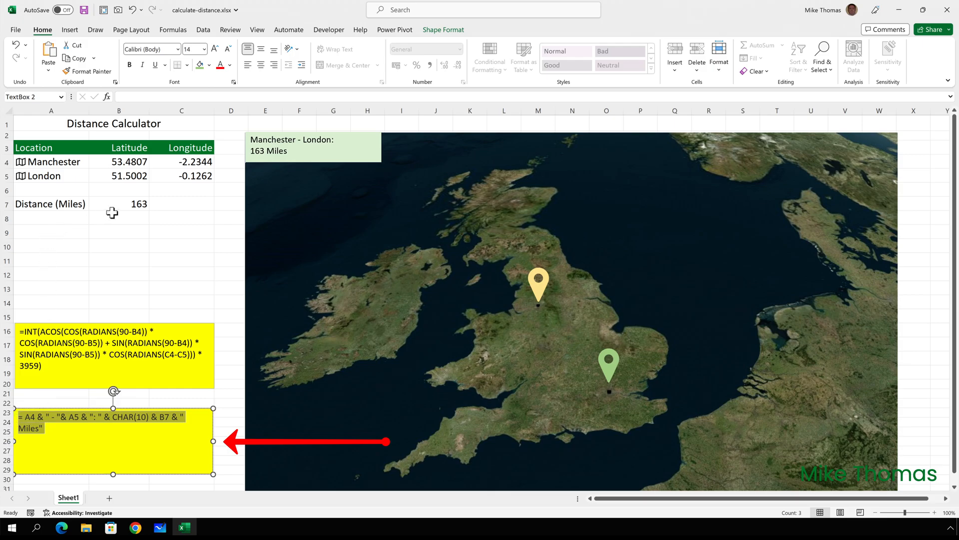
left_click(50, 217)
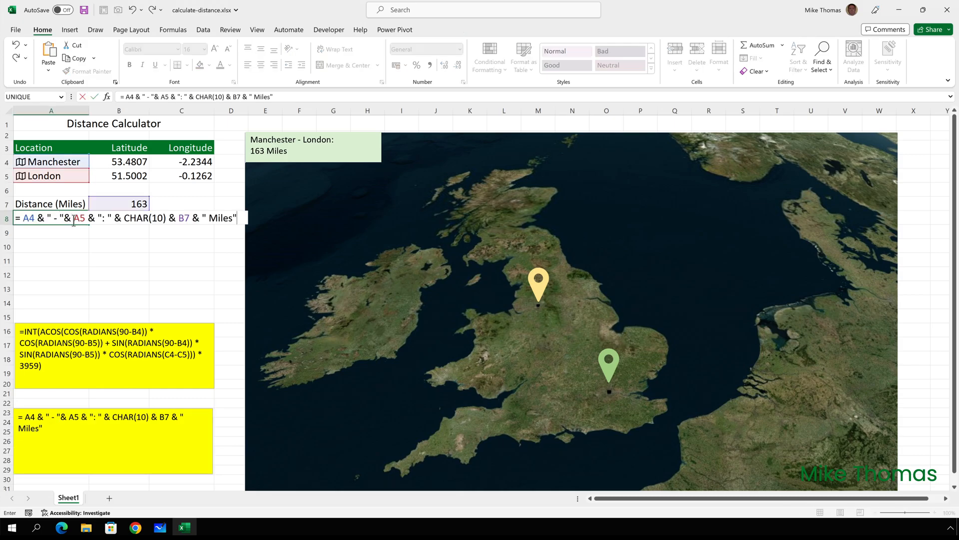
key("Enter")
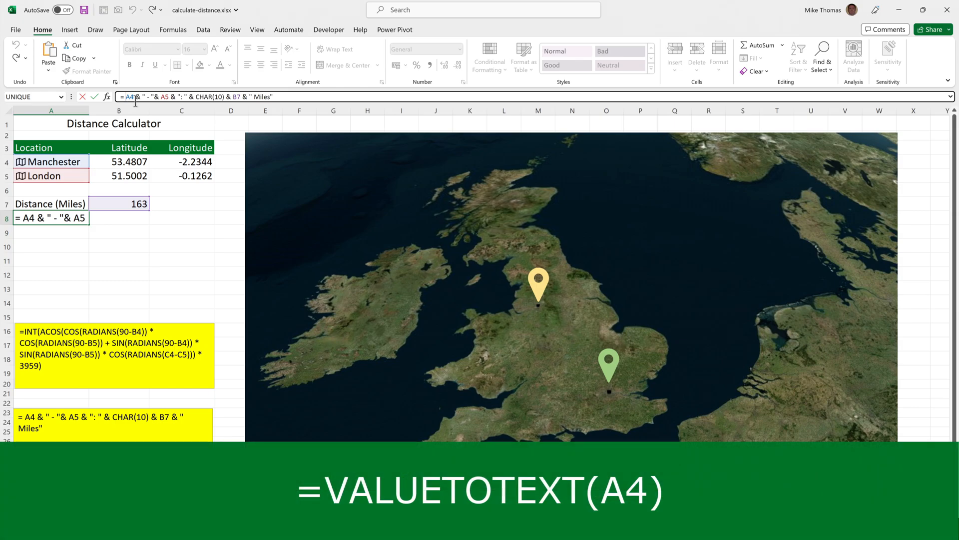
Wrap A4 and A5 in VALUETOTEXT so A8 reads 'Manchester - London: 163 Miles'
type("VALUETOTEXT(A4")
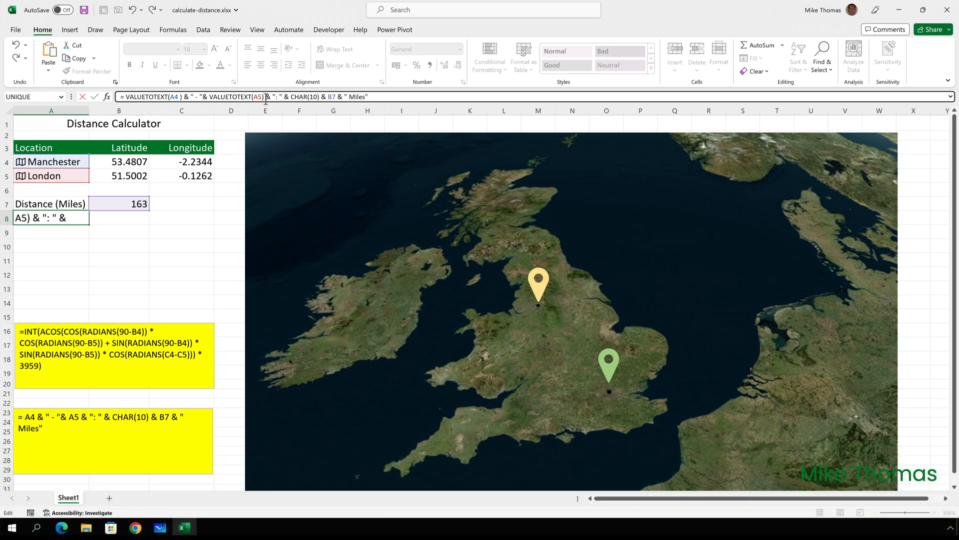
key("Enter")
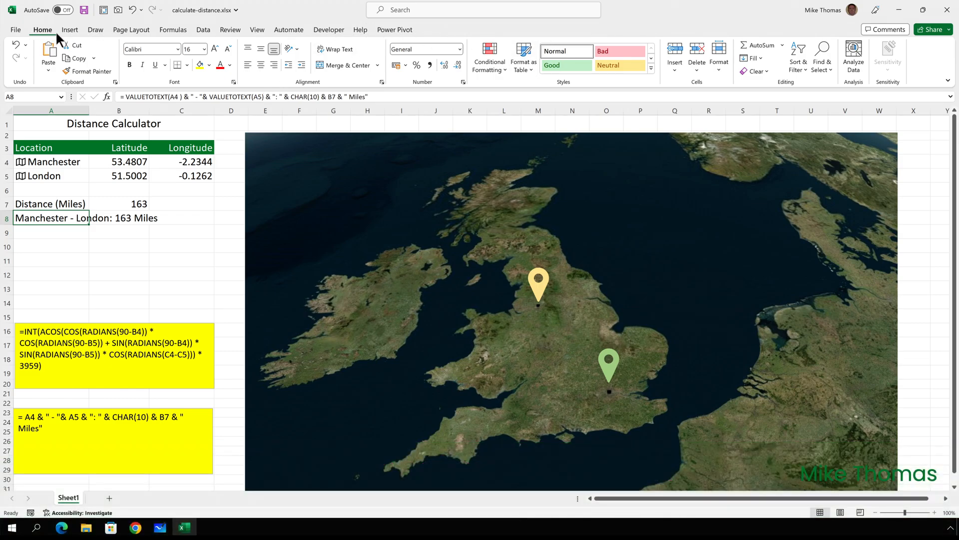
Draw a text box over the map linked to =$A$8 and move it to the top-left corner
left_click(69, 30)
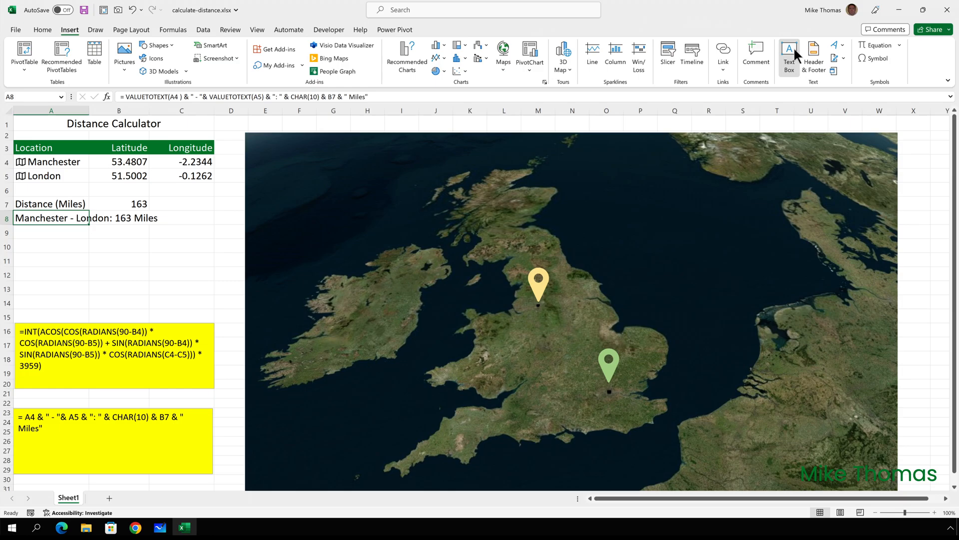
left_click(790, 52)
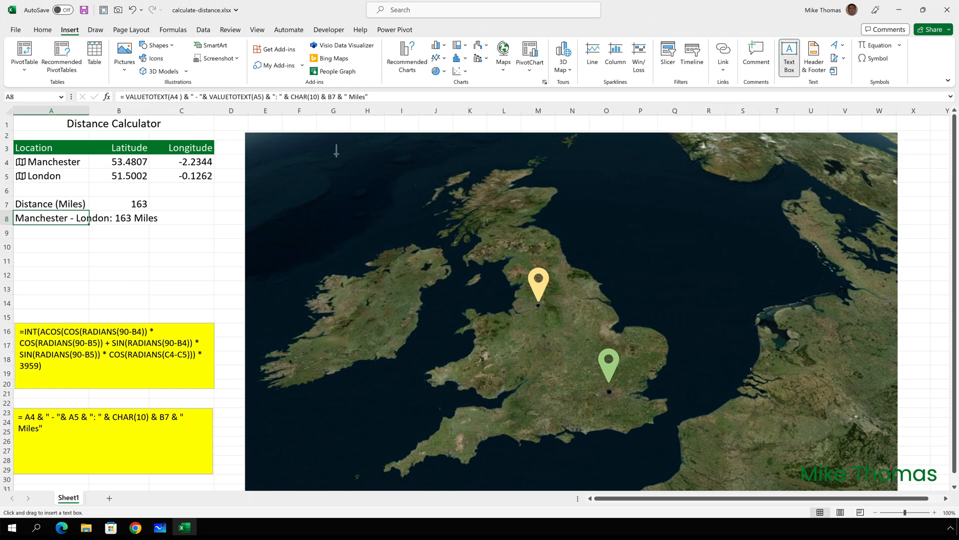
mouse_move(451, 191)
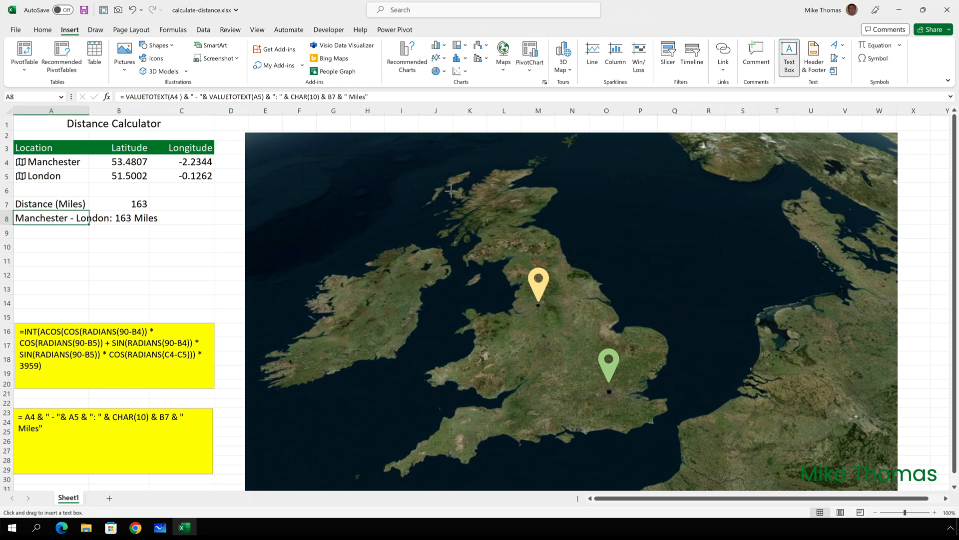
left_click_drag(301, 155, 504, 192)
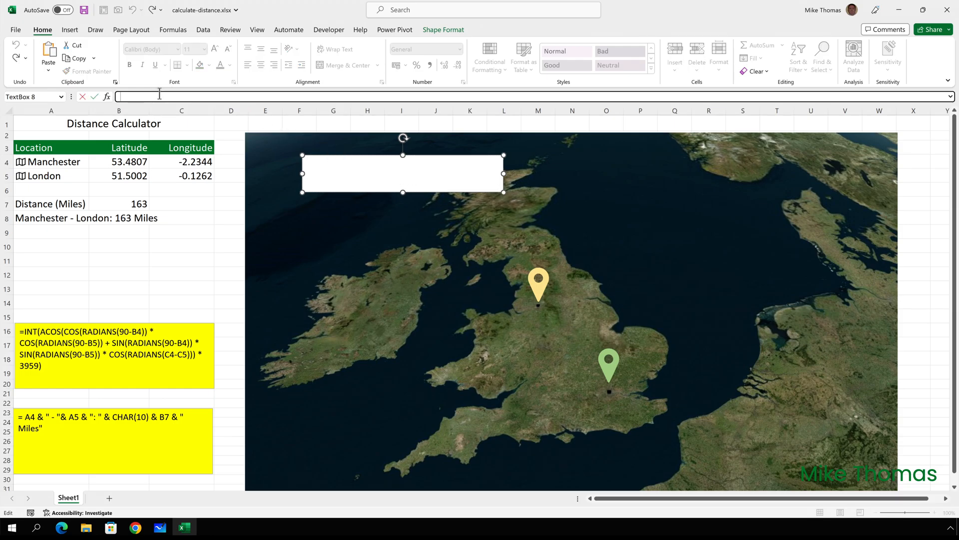
type("=$A$8")
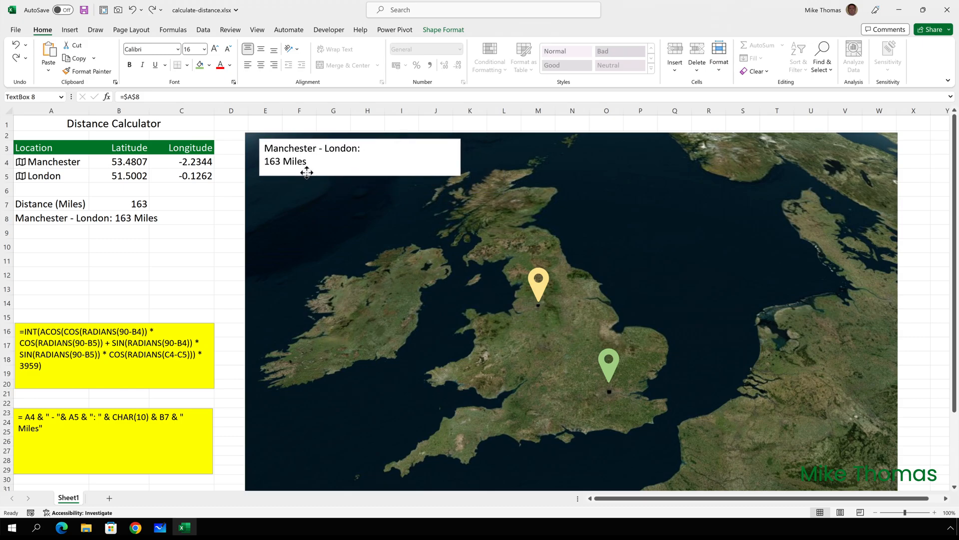
left_click_drag(306, 171, 345, 150)
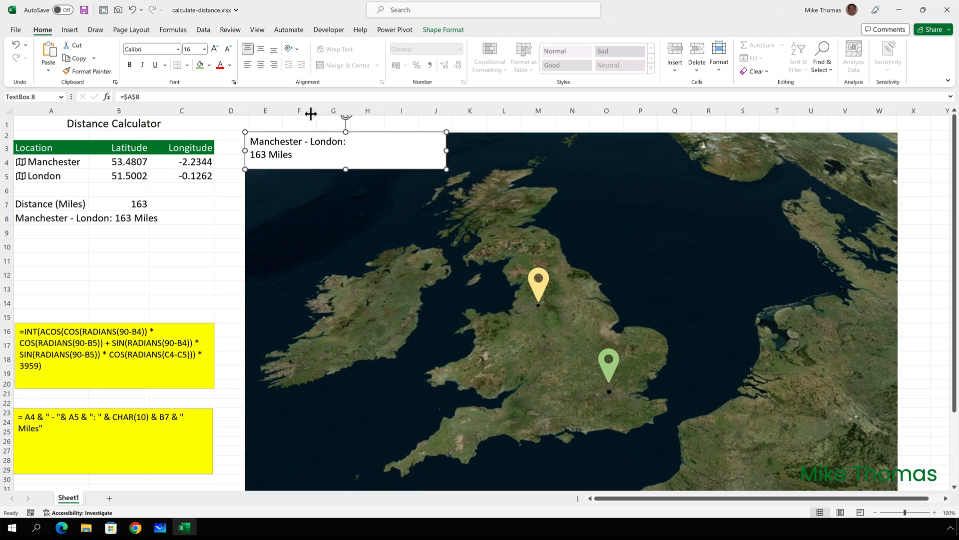
mouse_move(450, 37)
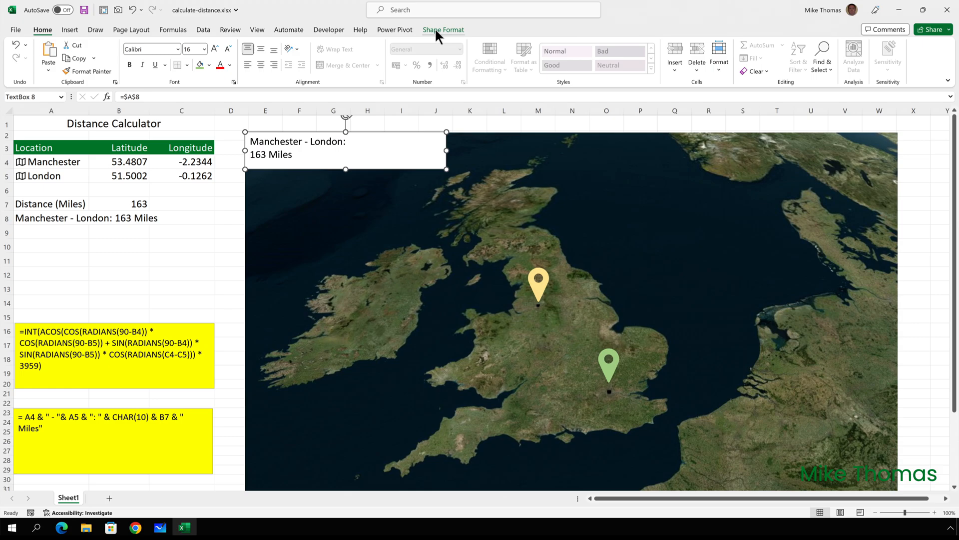
Give the distance text box a pale green Shape Fill and orange font colour
left_click(442, 29)
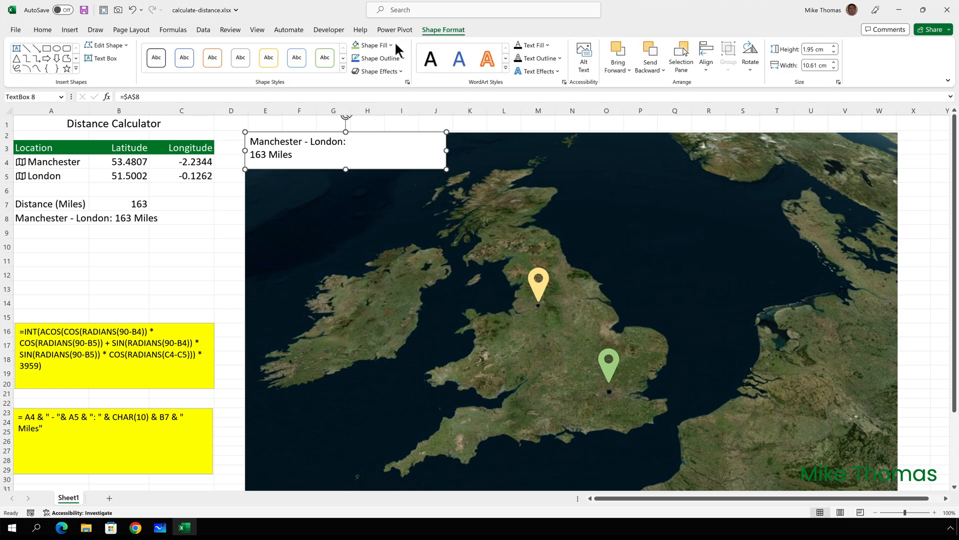
left_click(372, 45)
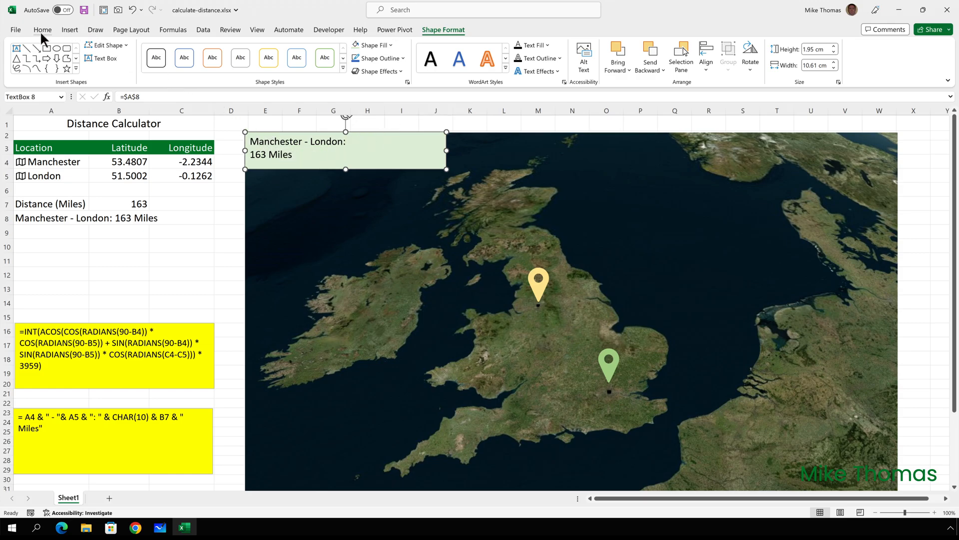
left_click(44, 30)
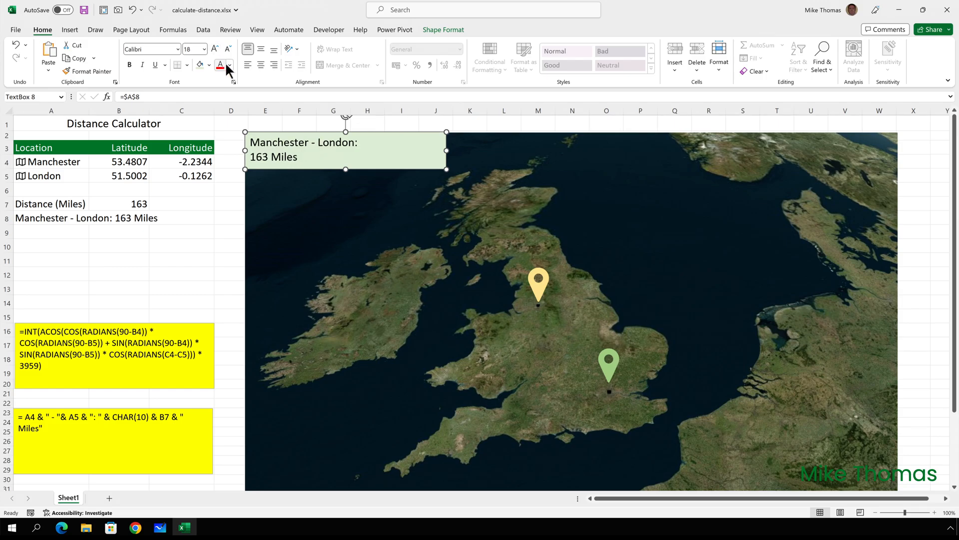
left_click(230, 65)
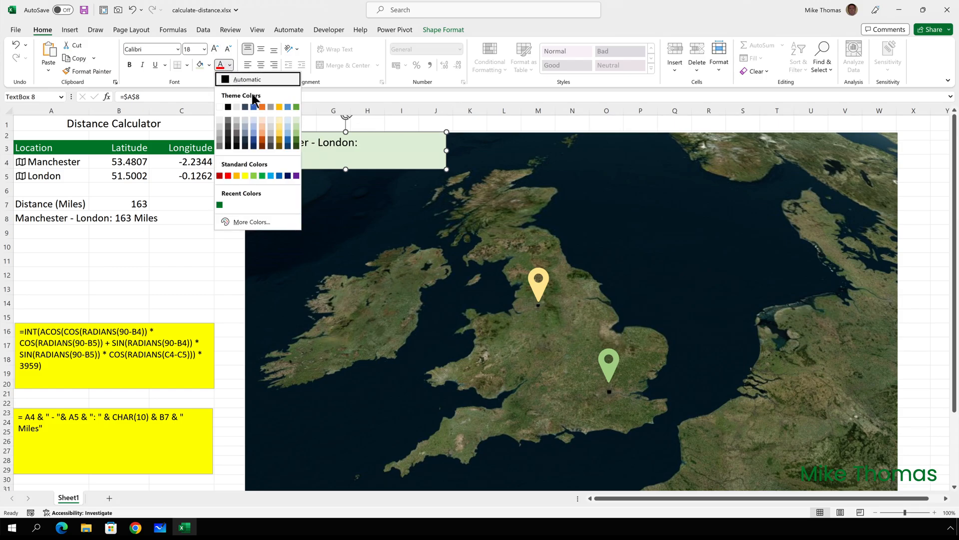
left_click(255, 106)
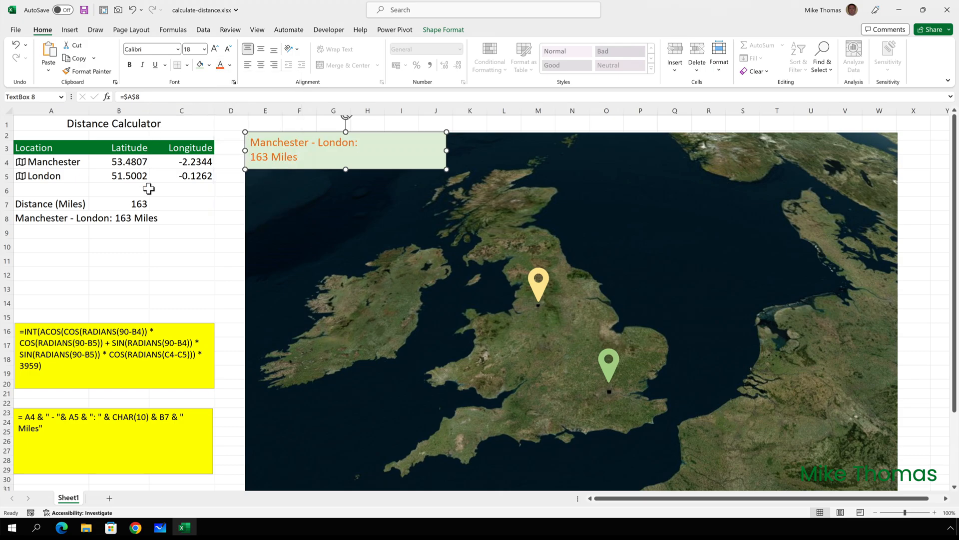